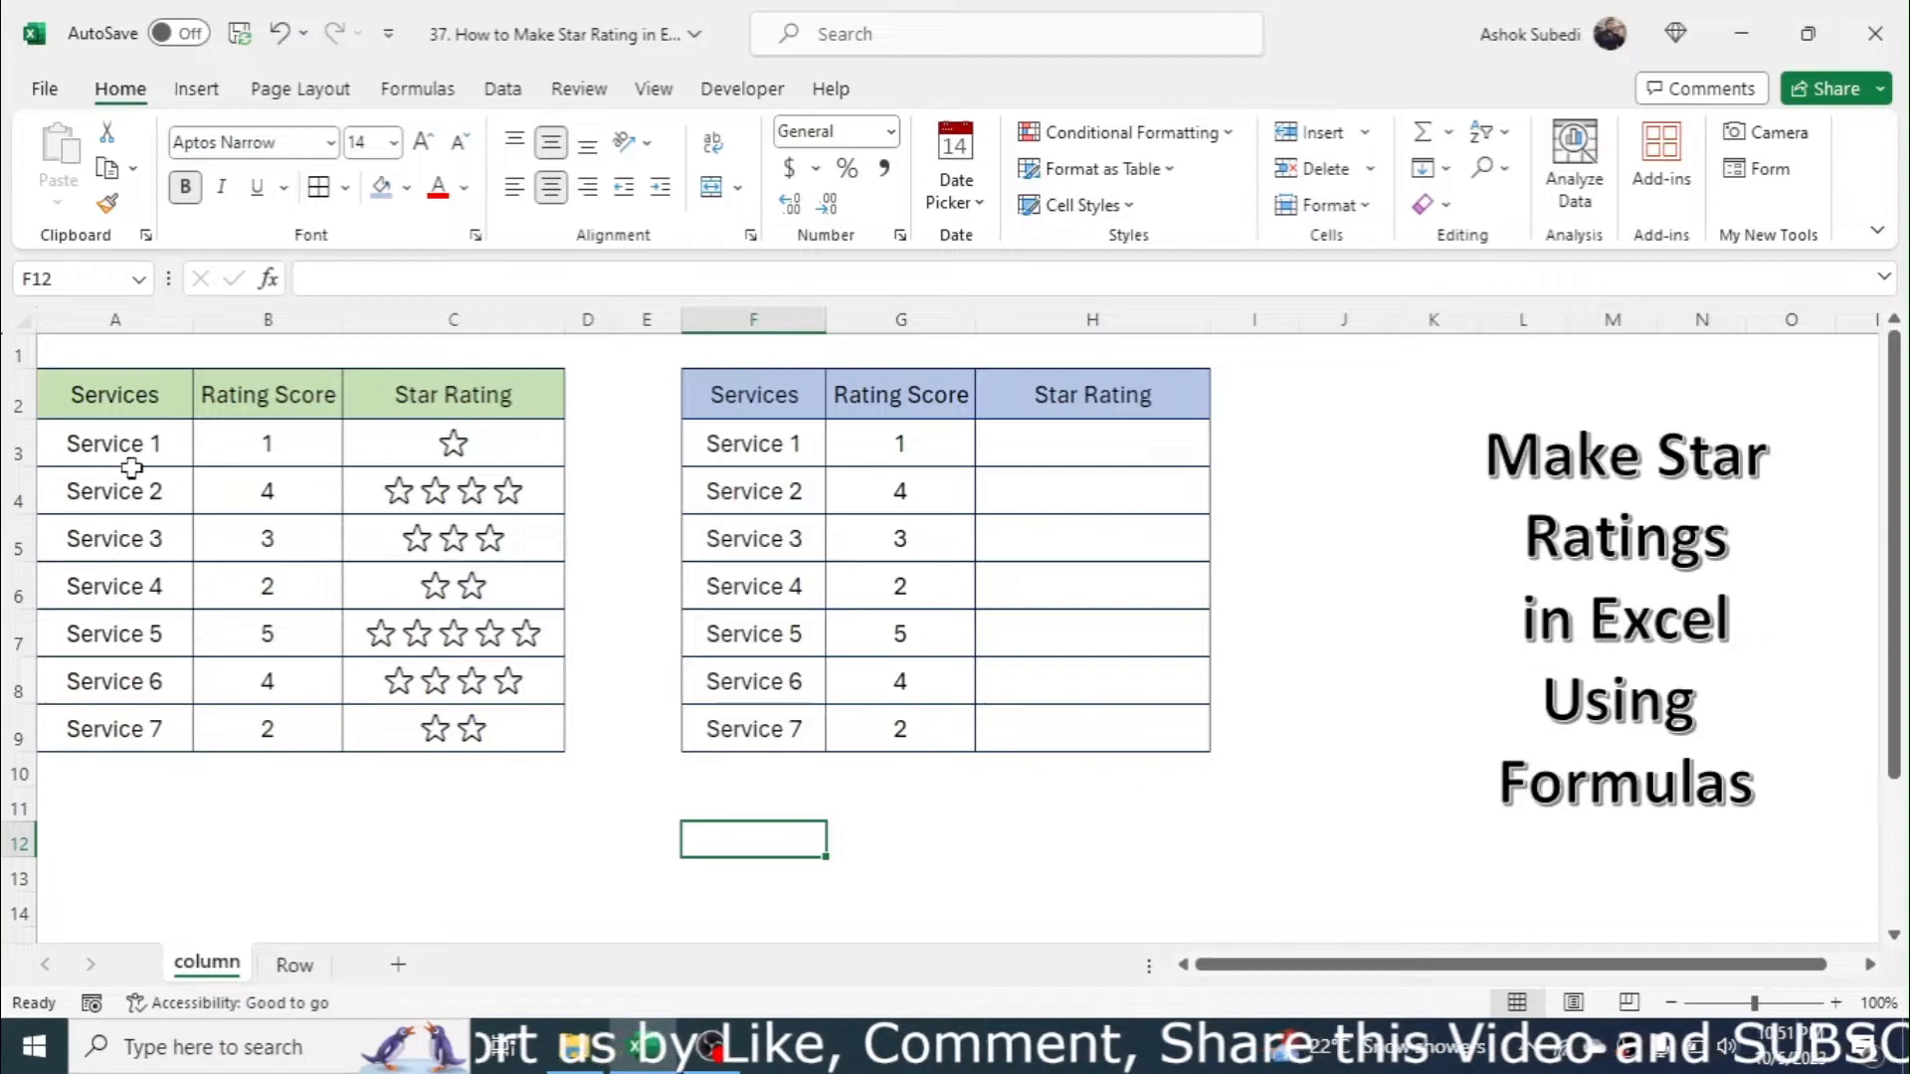
mouse_move(481, 718)
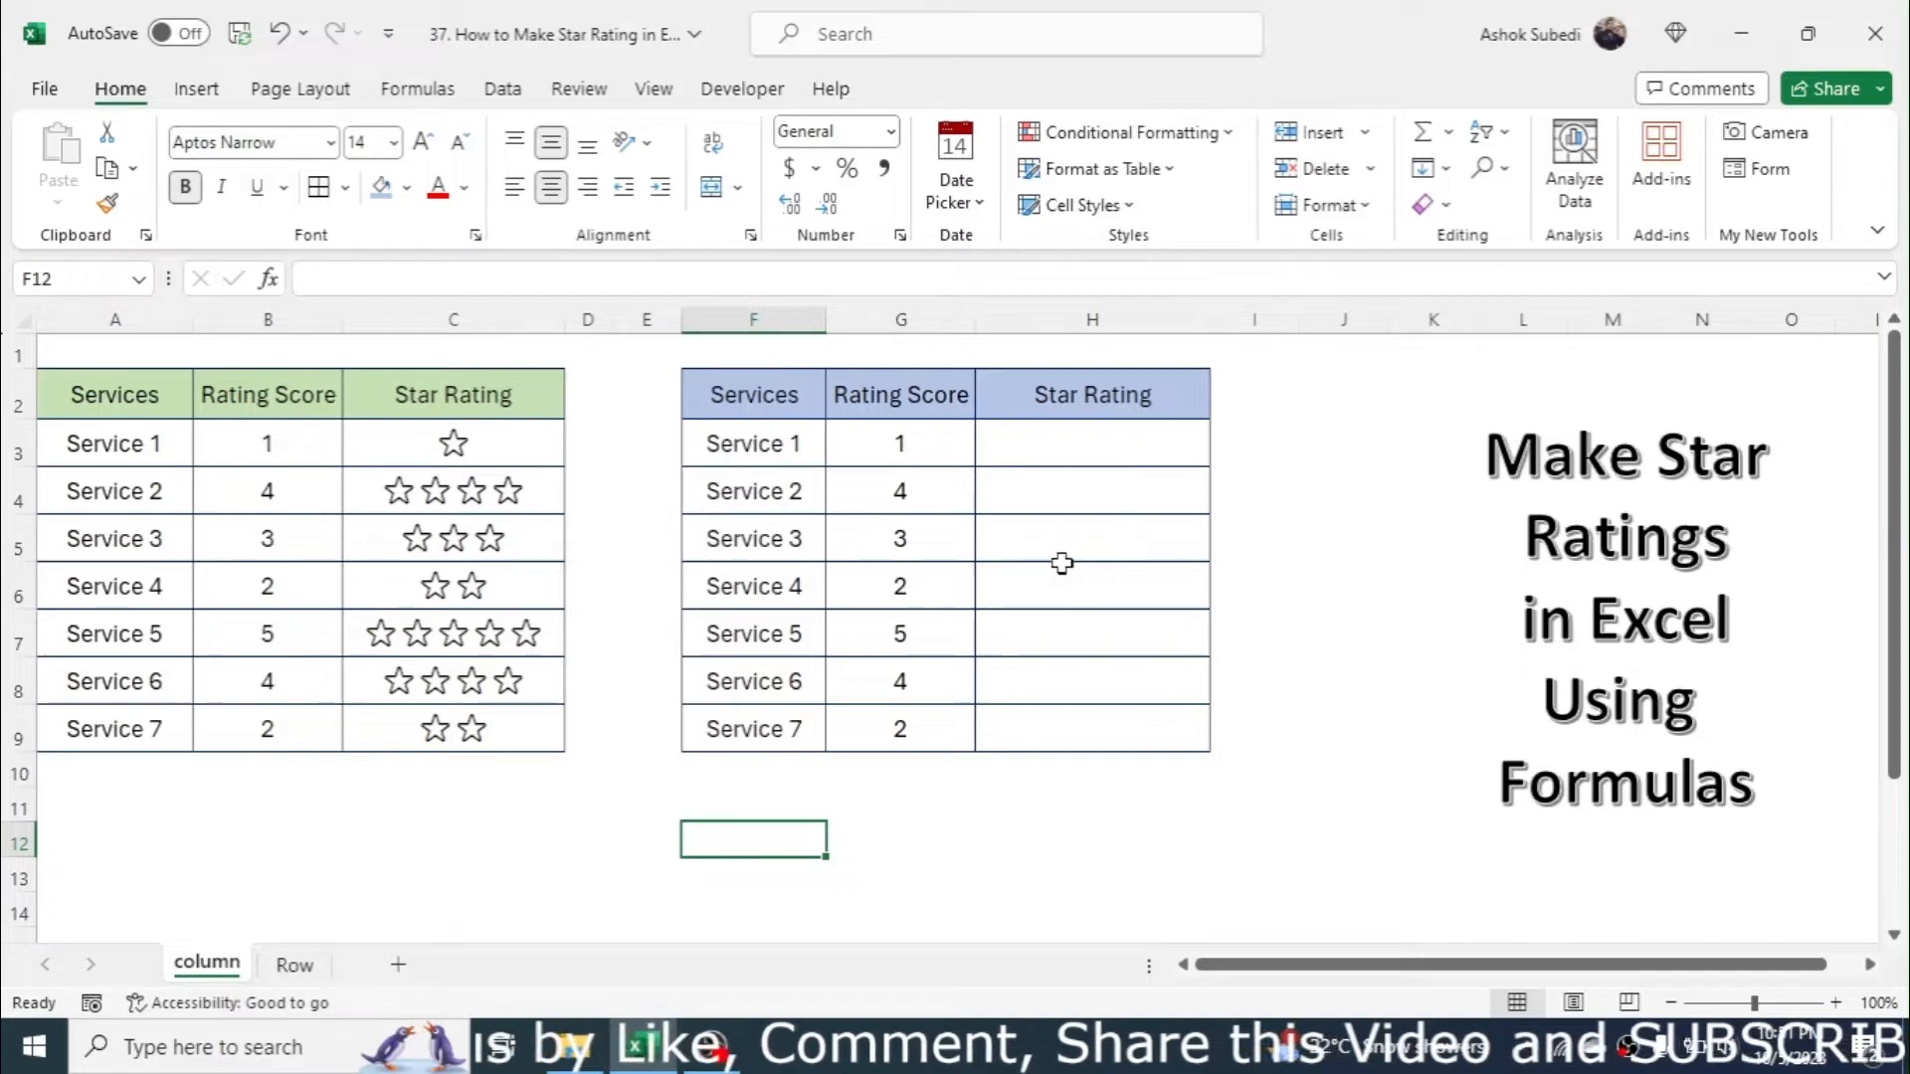
mouse_move(478, 465)
text(3)
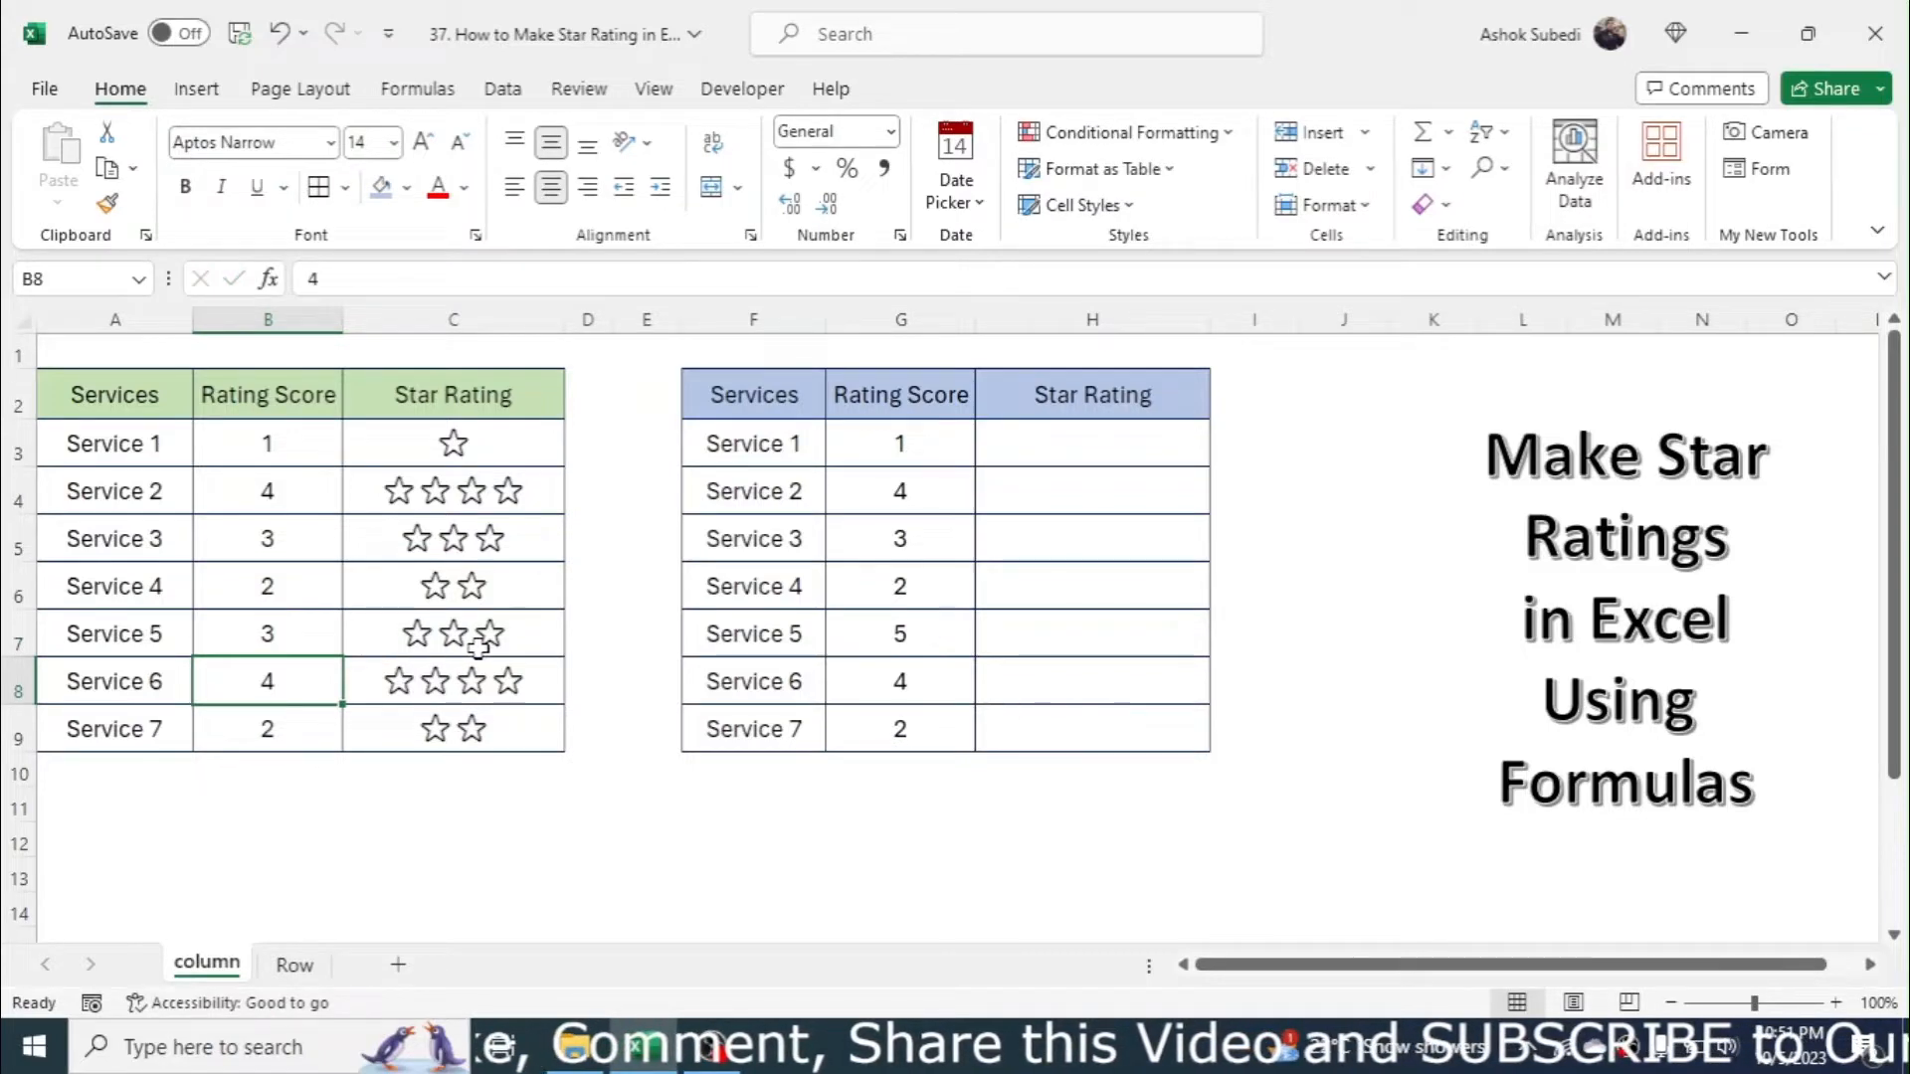
Set Service 1's first-table score to 5, then select cell H3 in the second table
click(267, 442)
text(5)
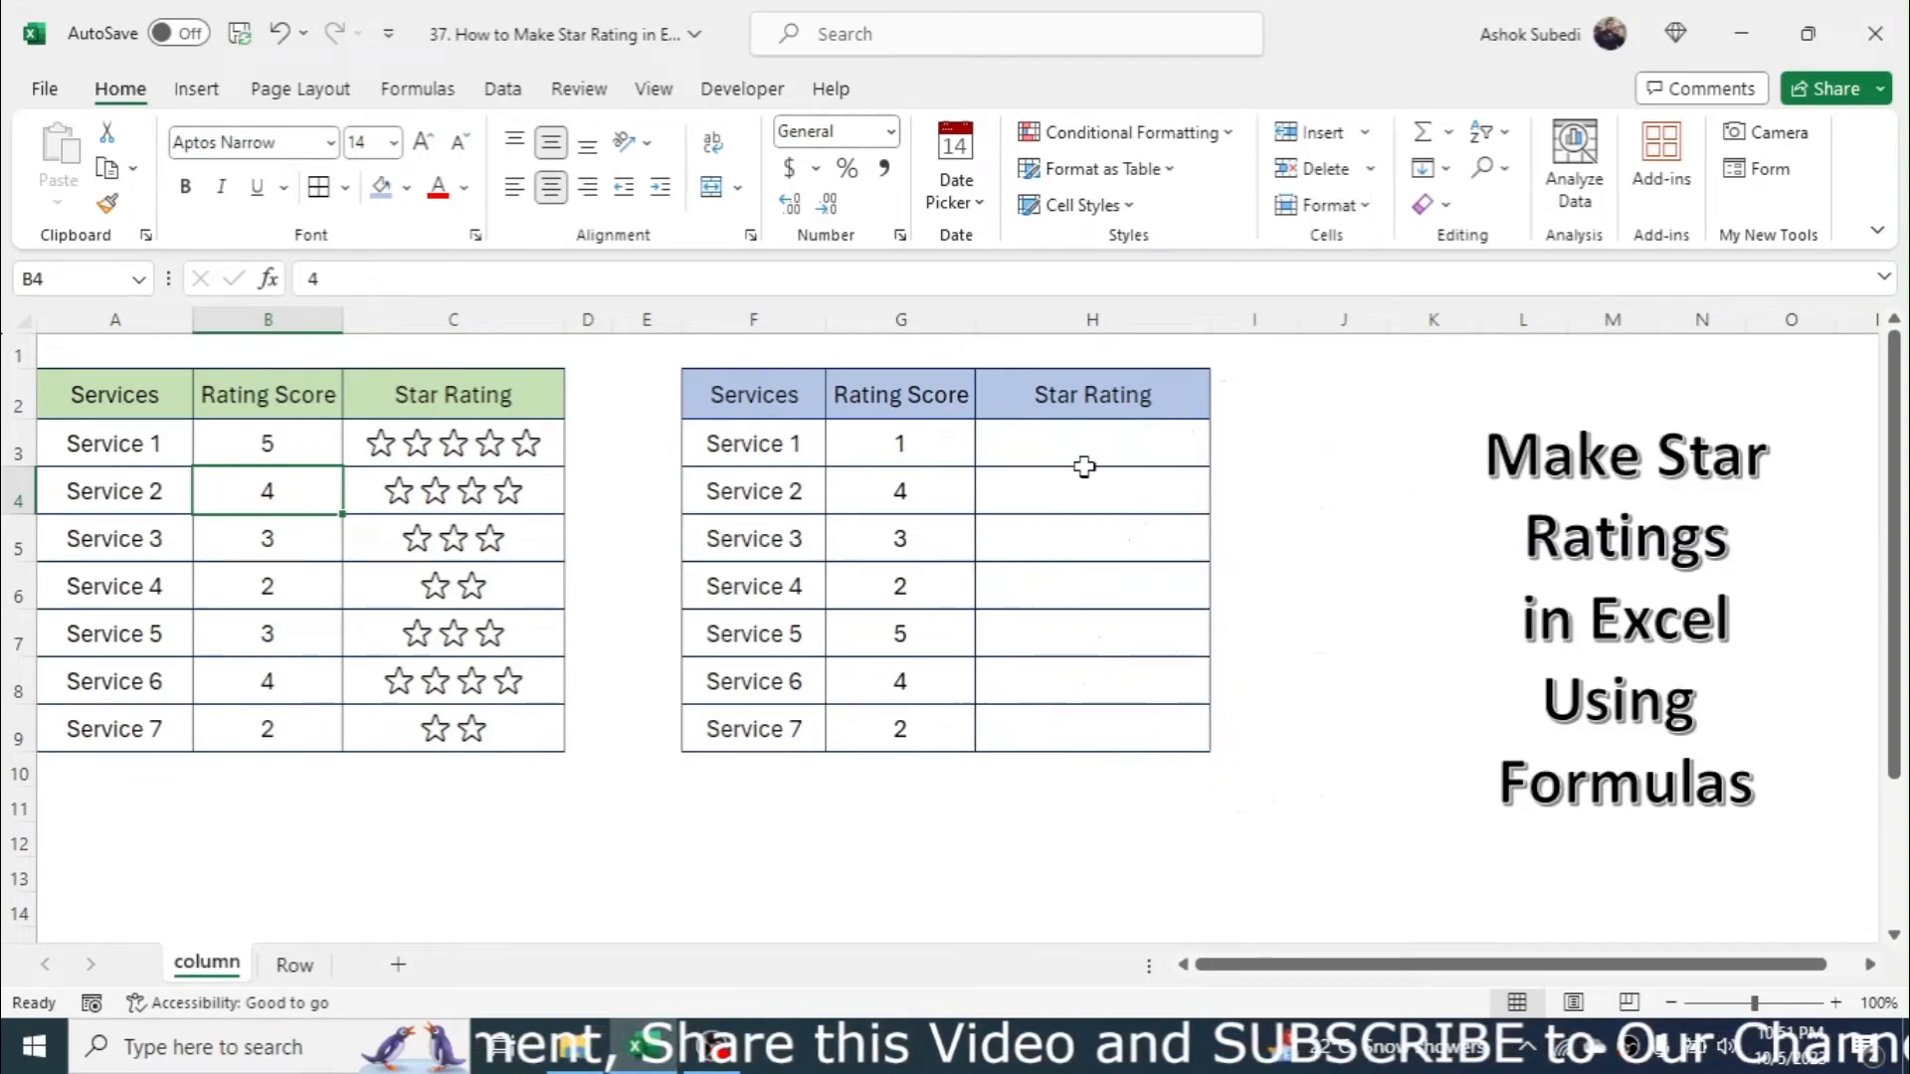
mouse_move(1127, 452)
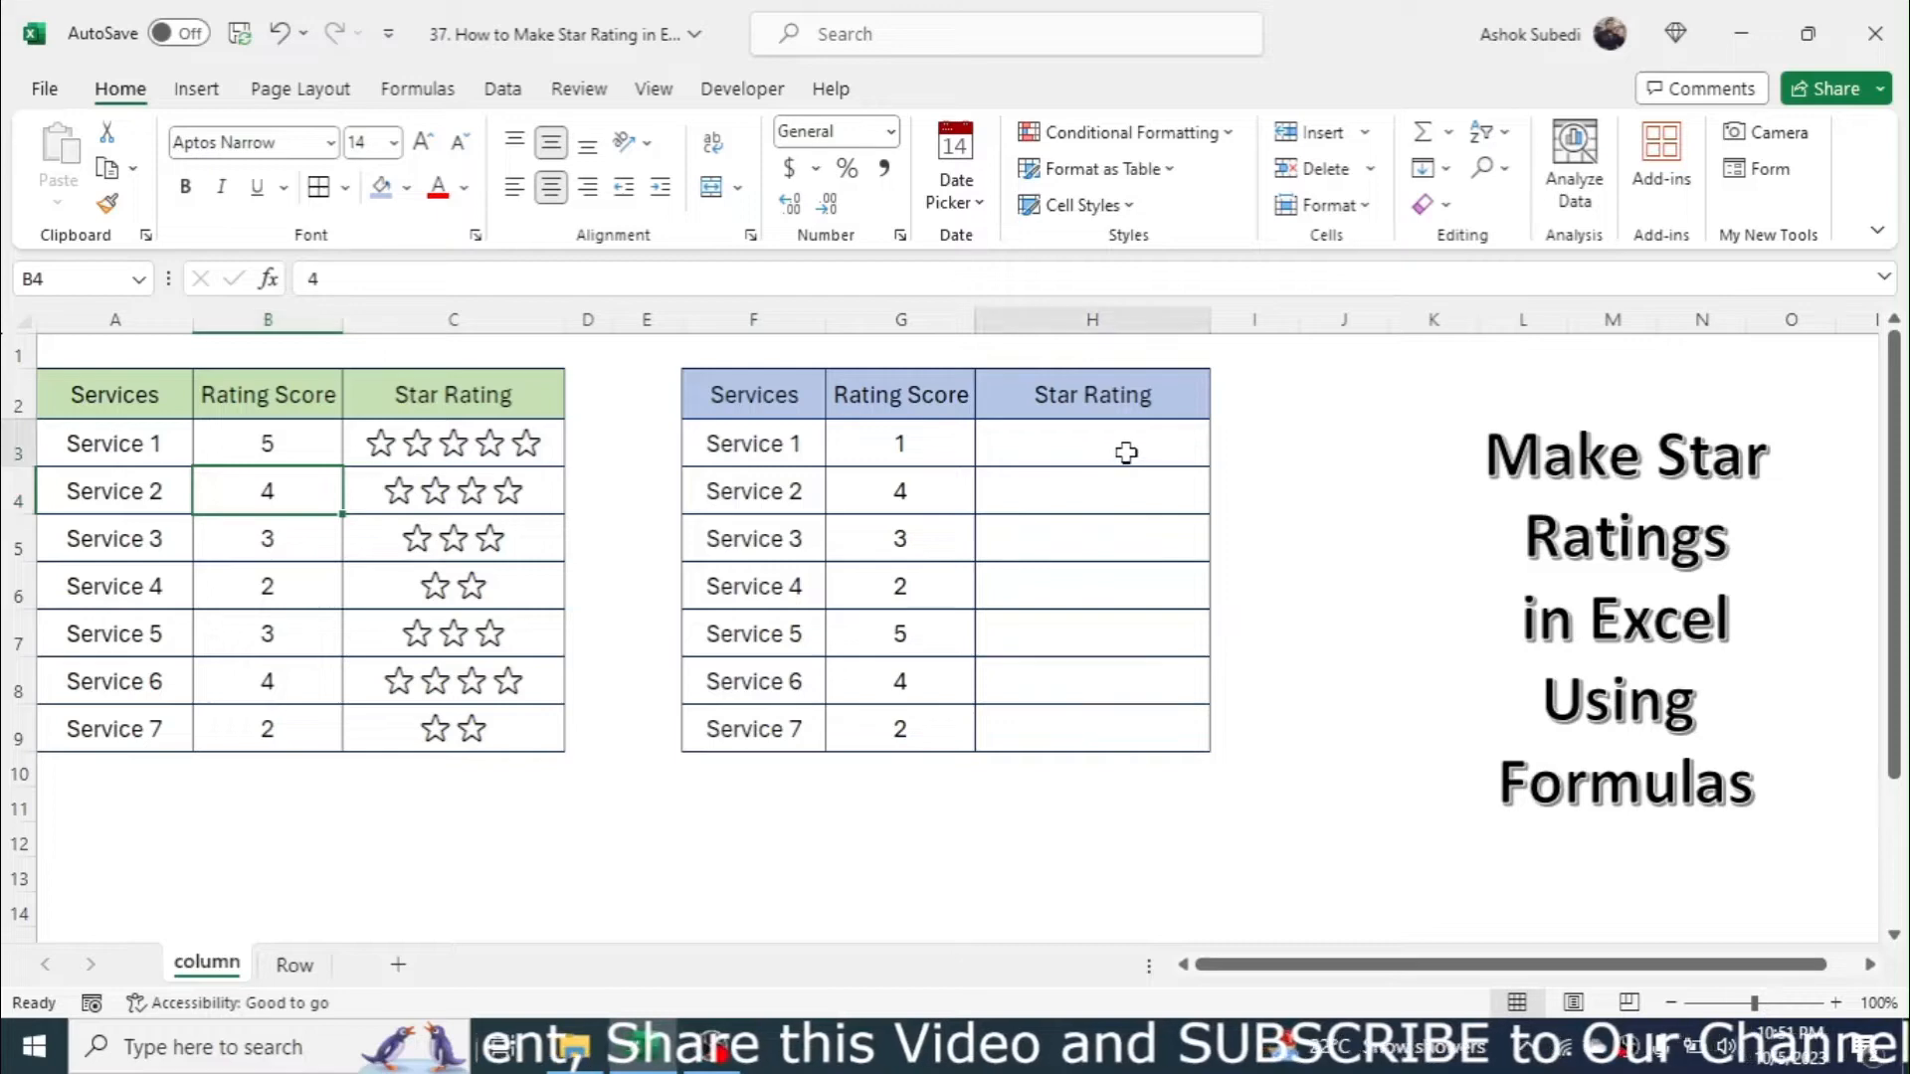
click(1090, 443)
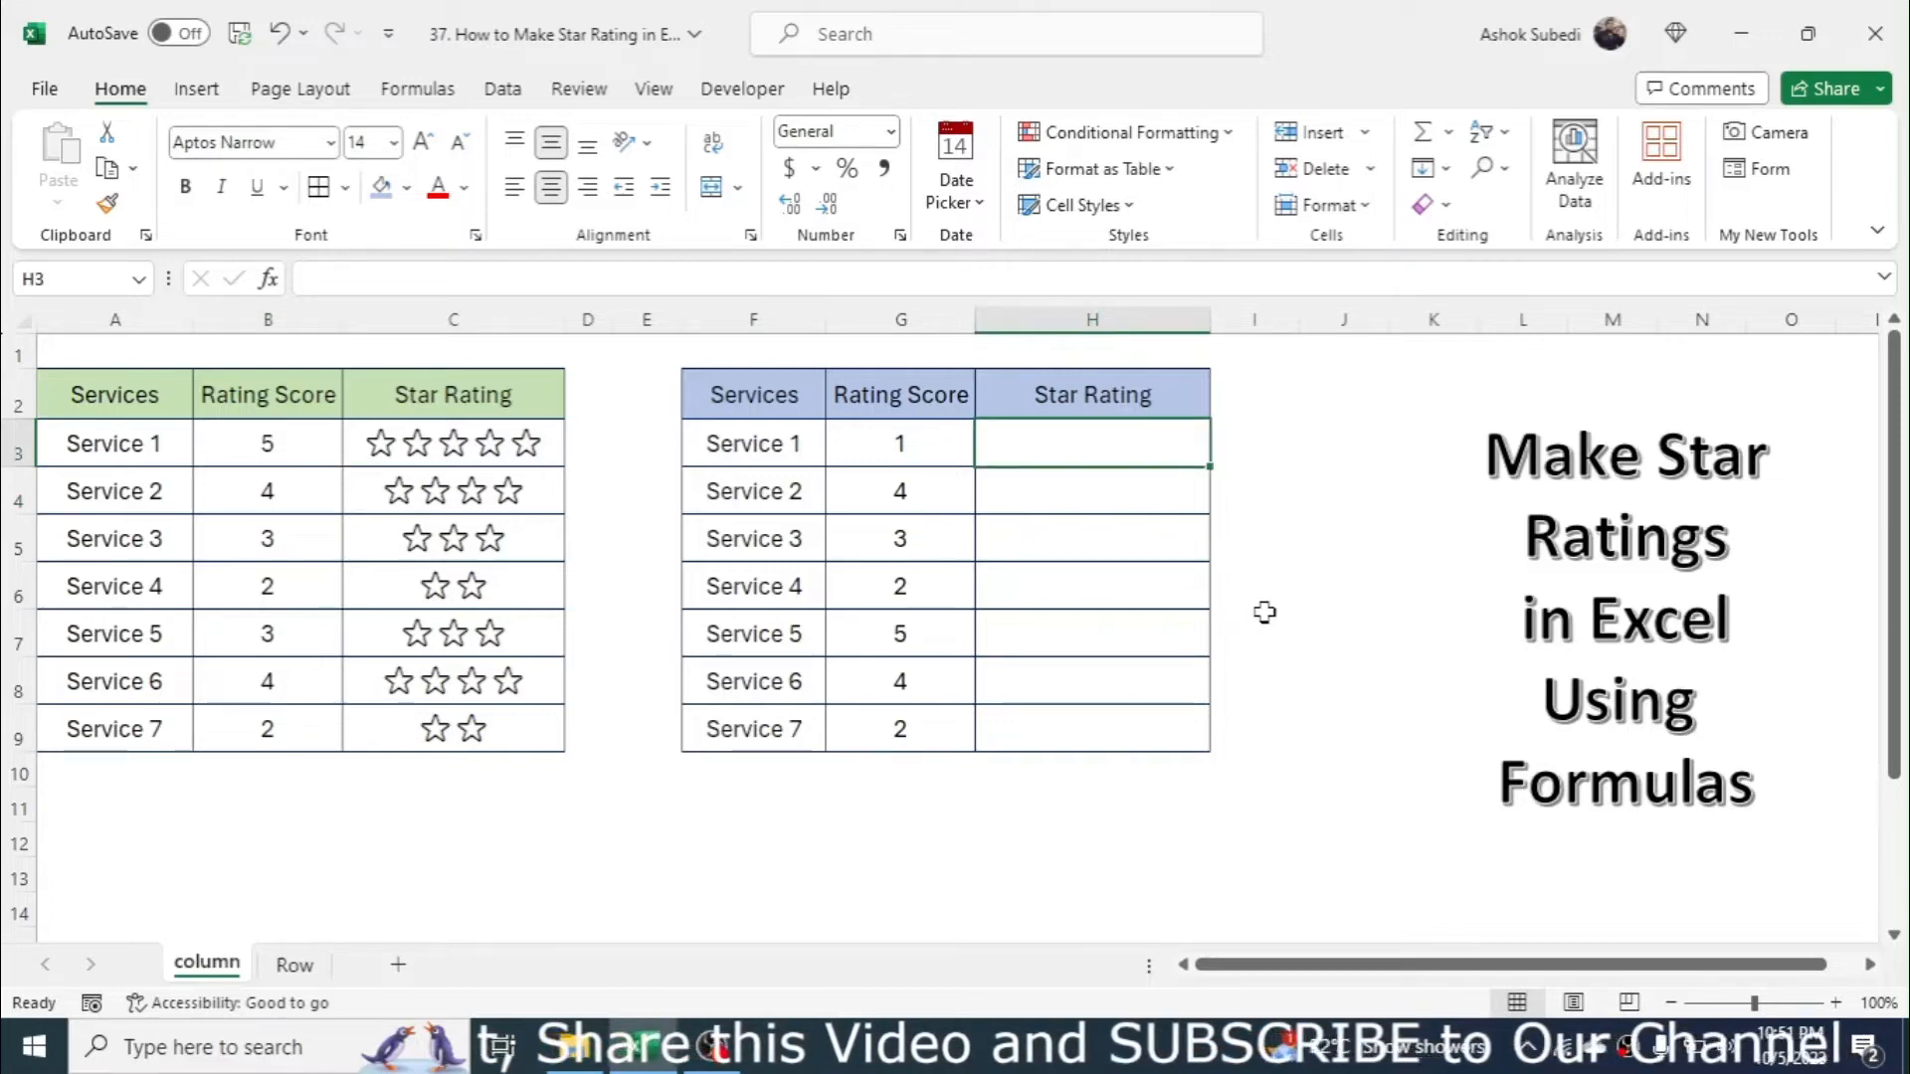
Begin the formula =REPT(" in H3 and bring up the emoji panel
text(=r)
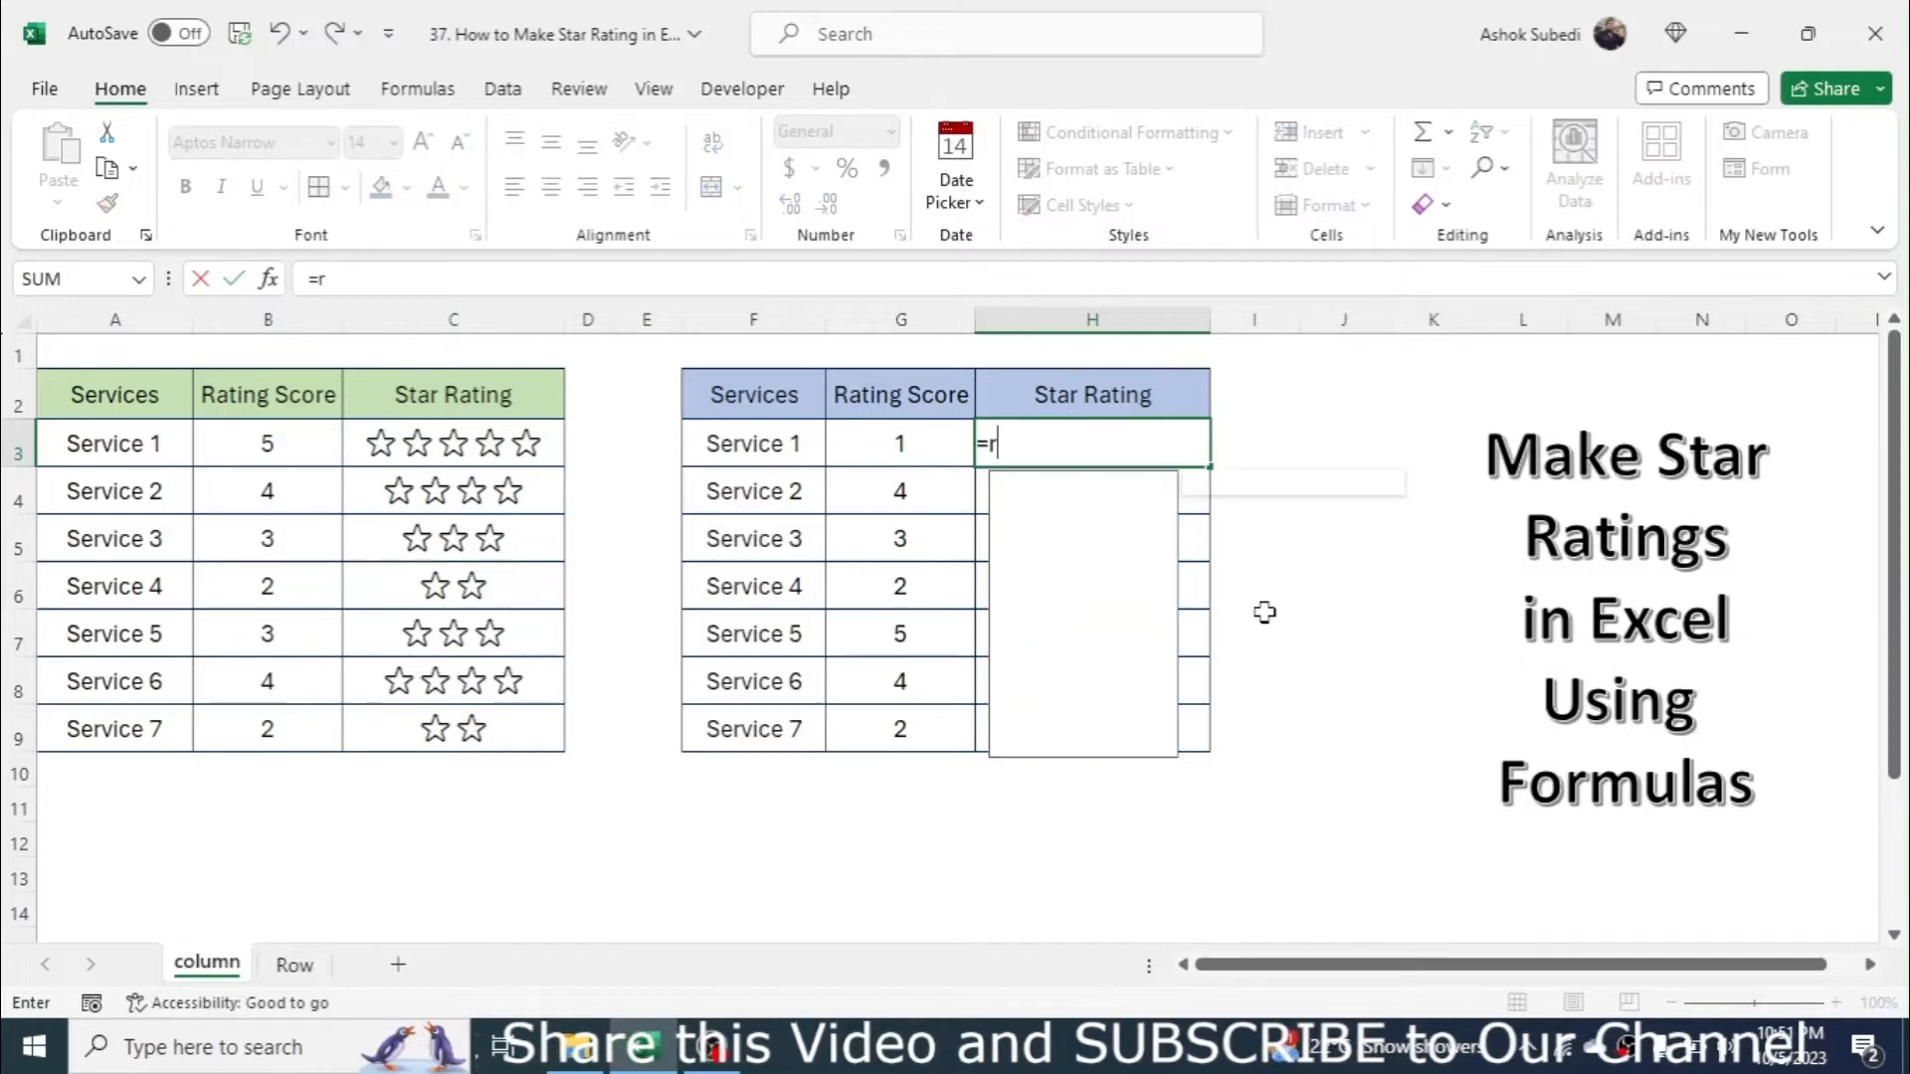
text(ept)
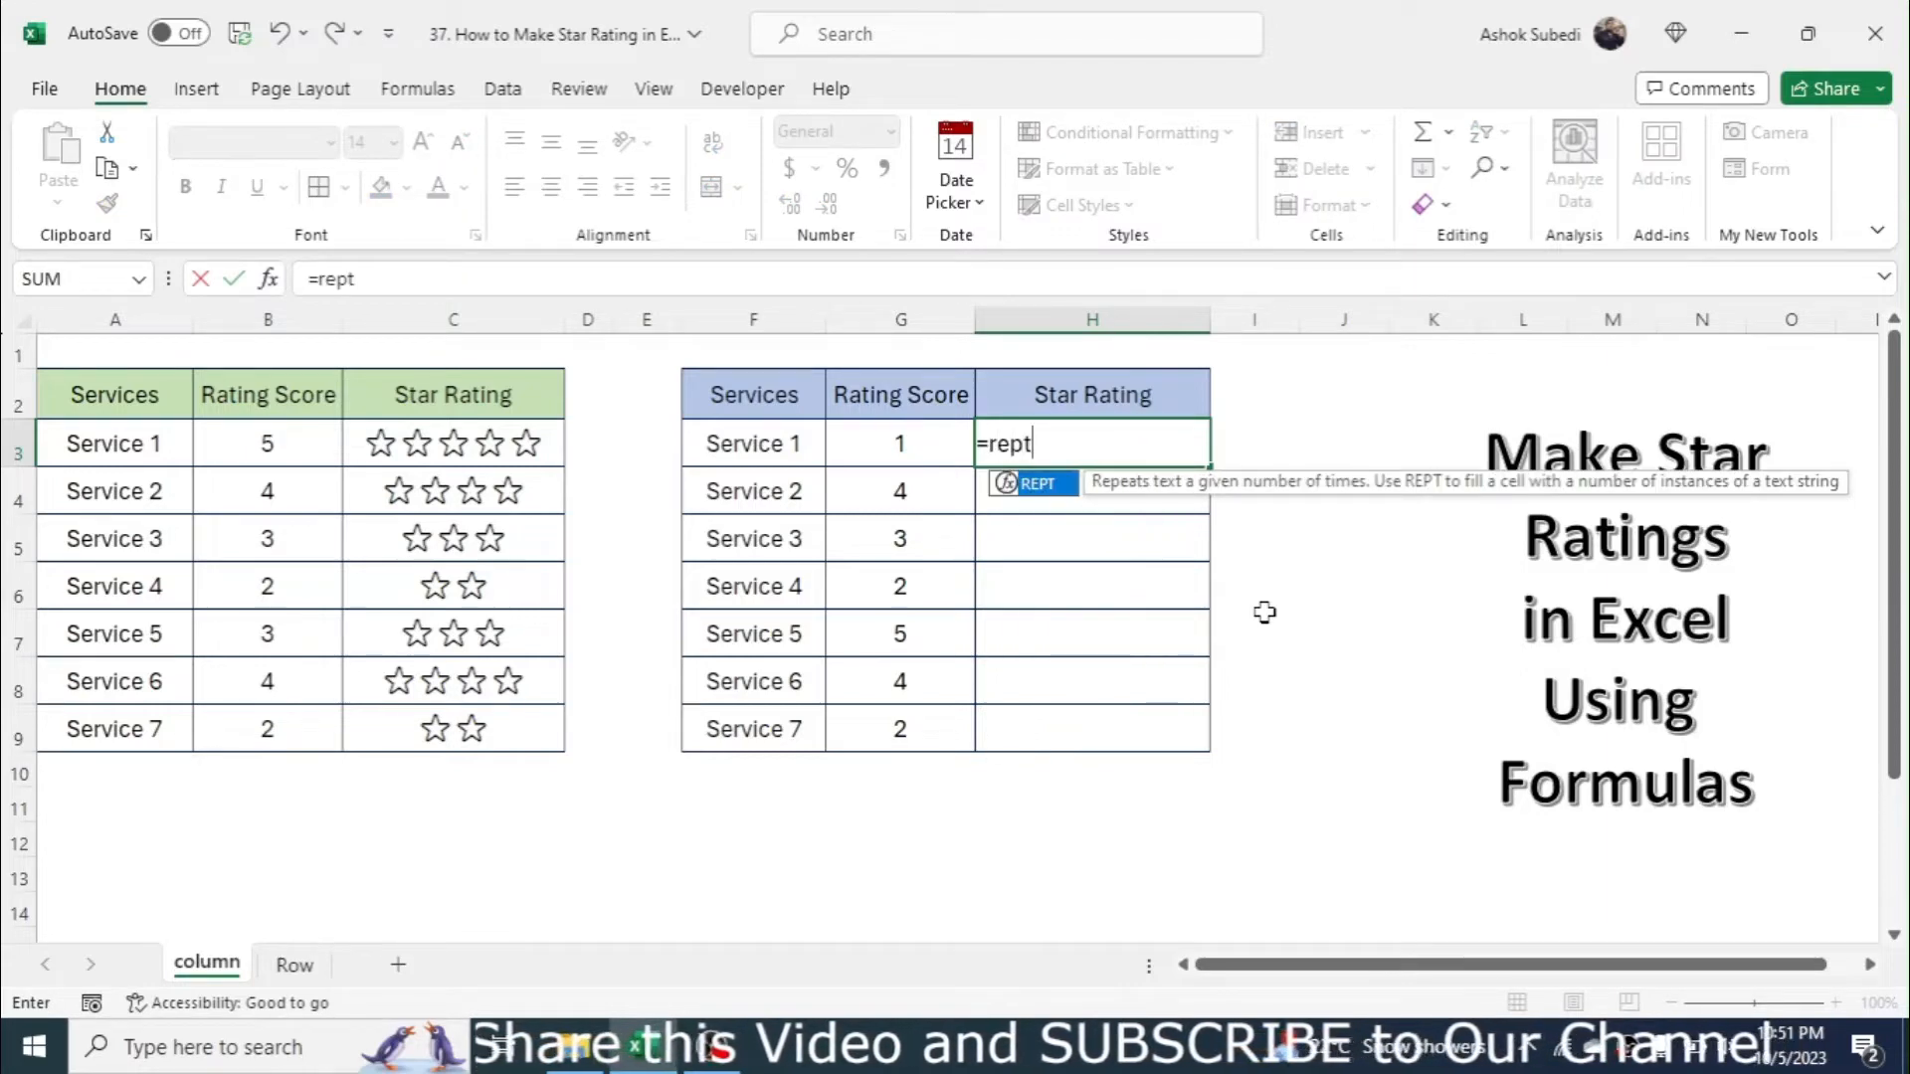
text(()
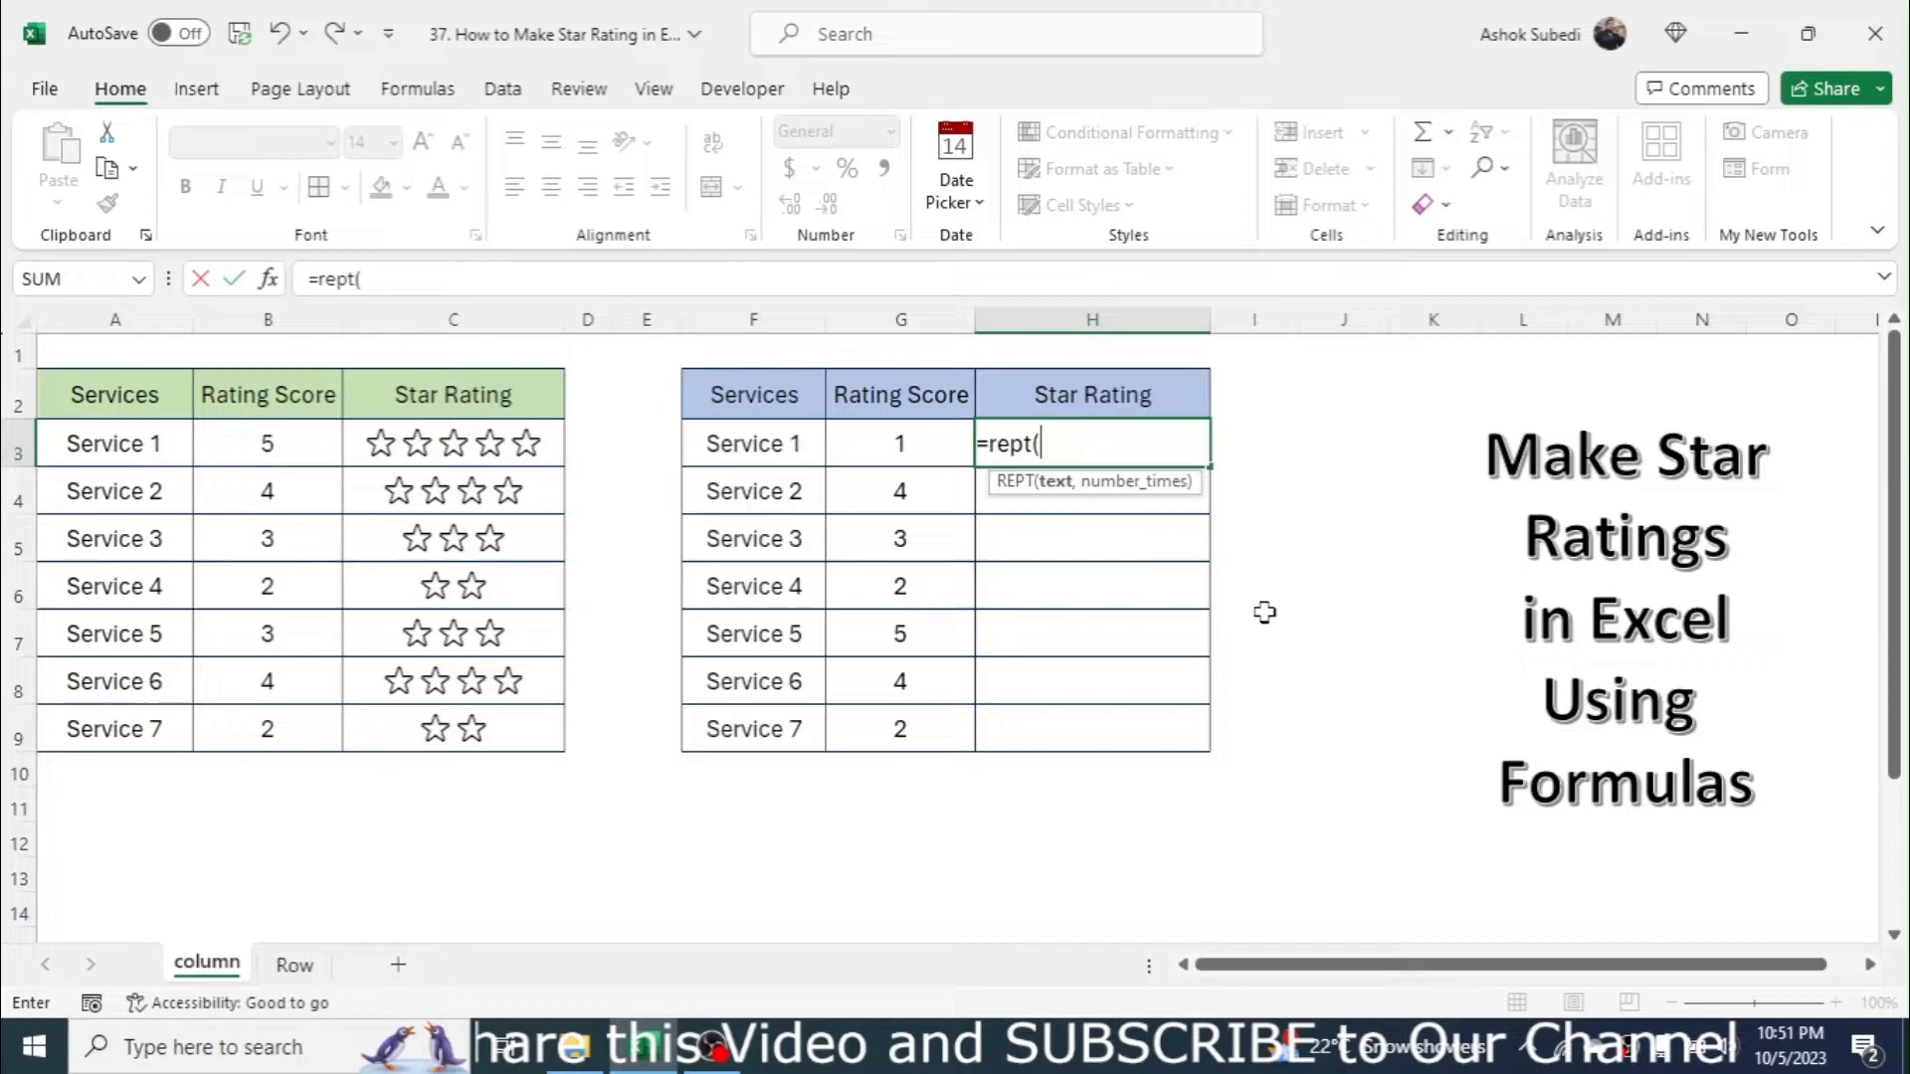
mouse_move(1255, 506)
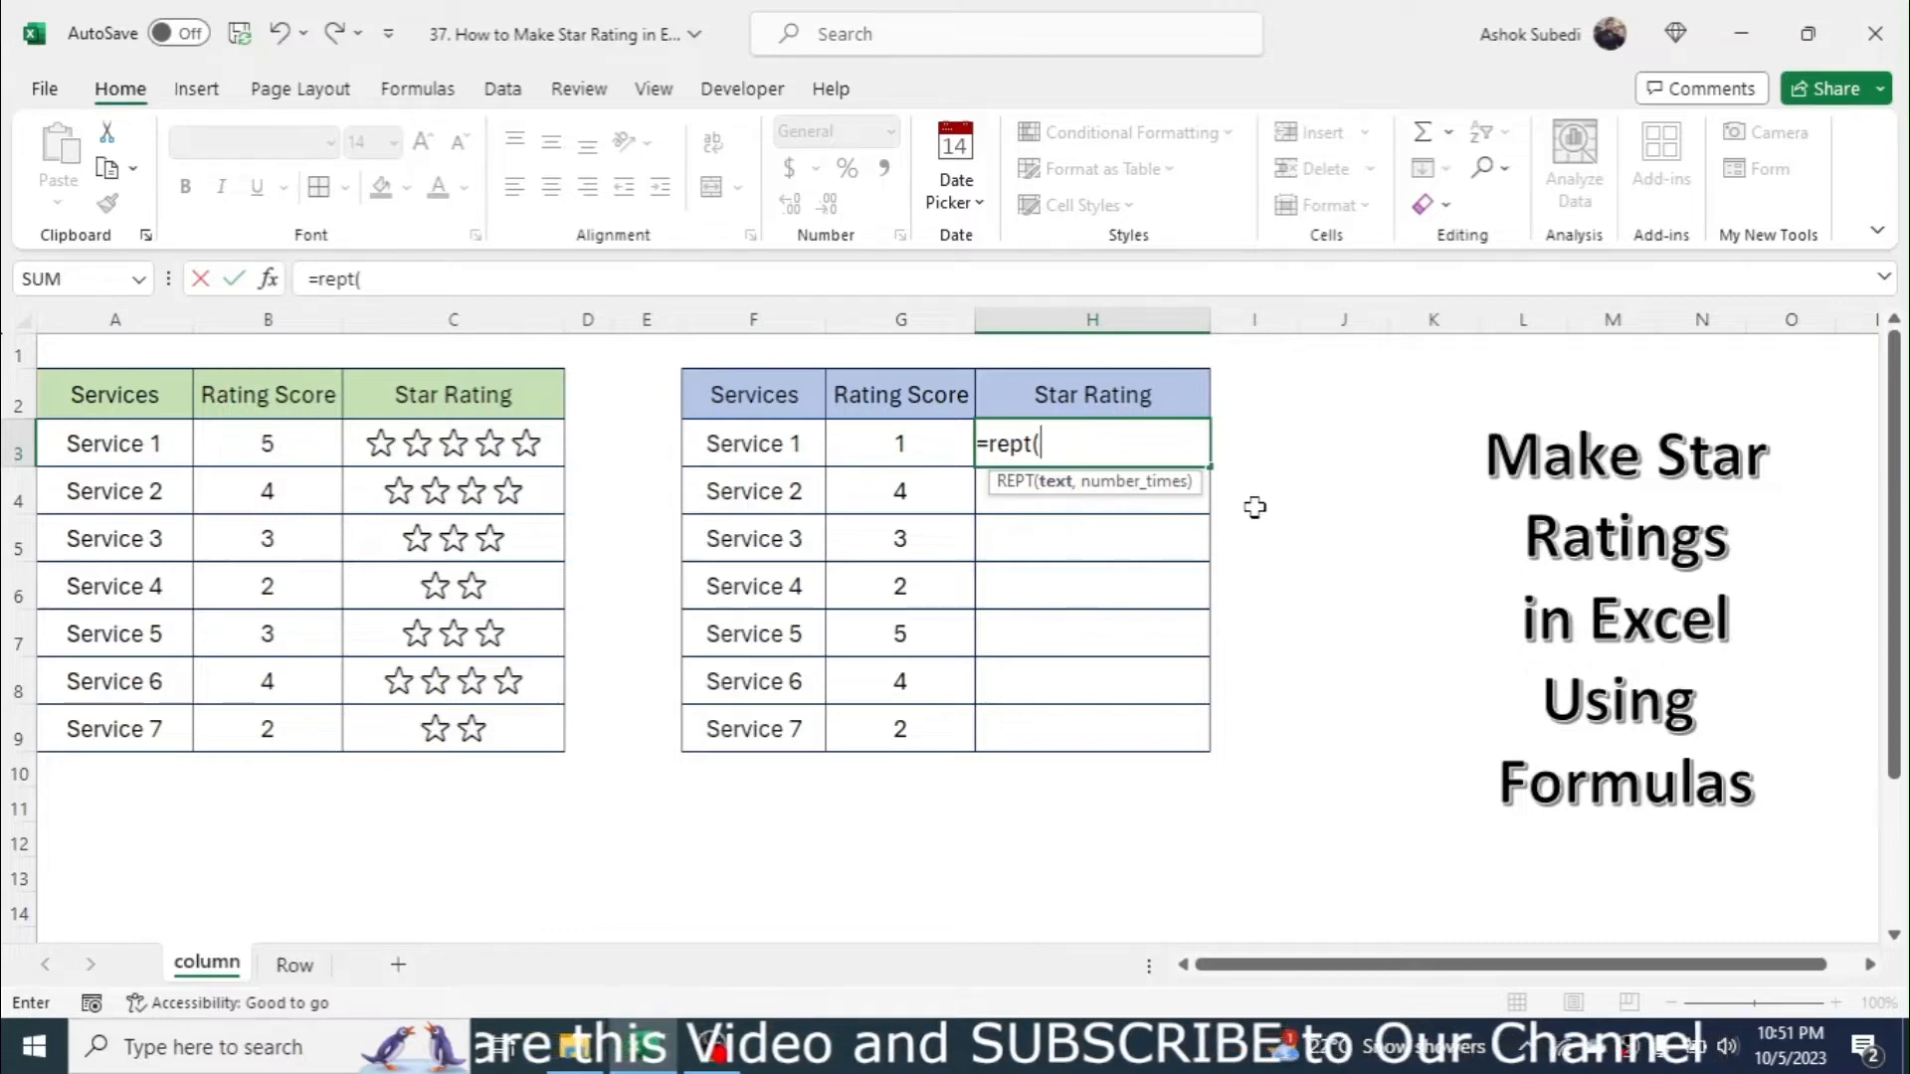
text(")
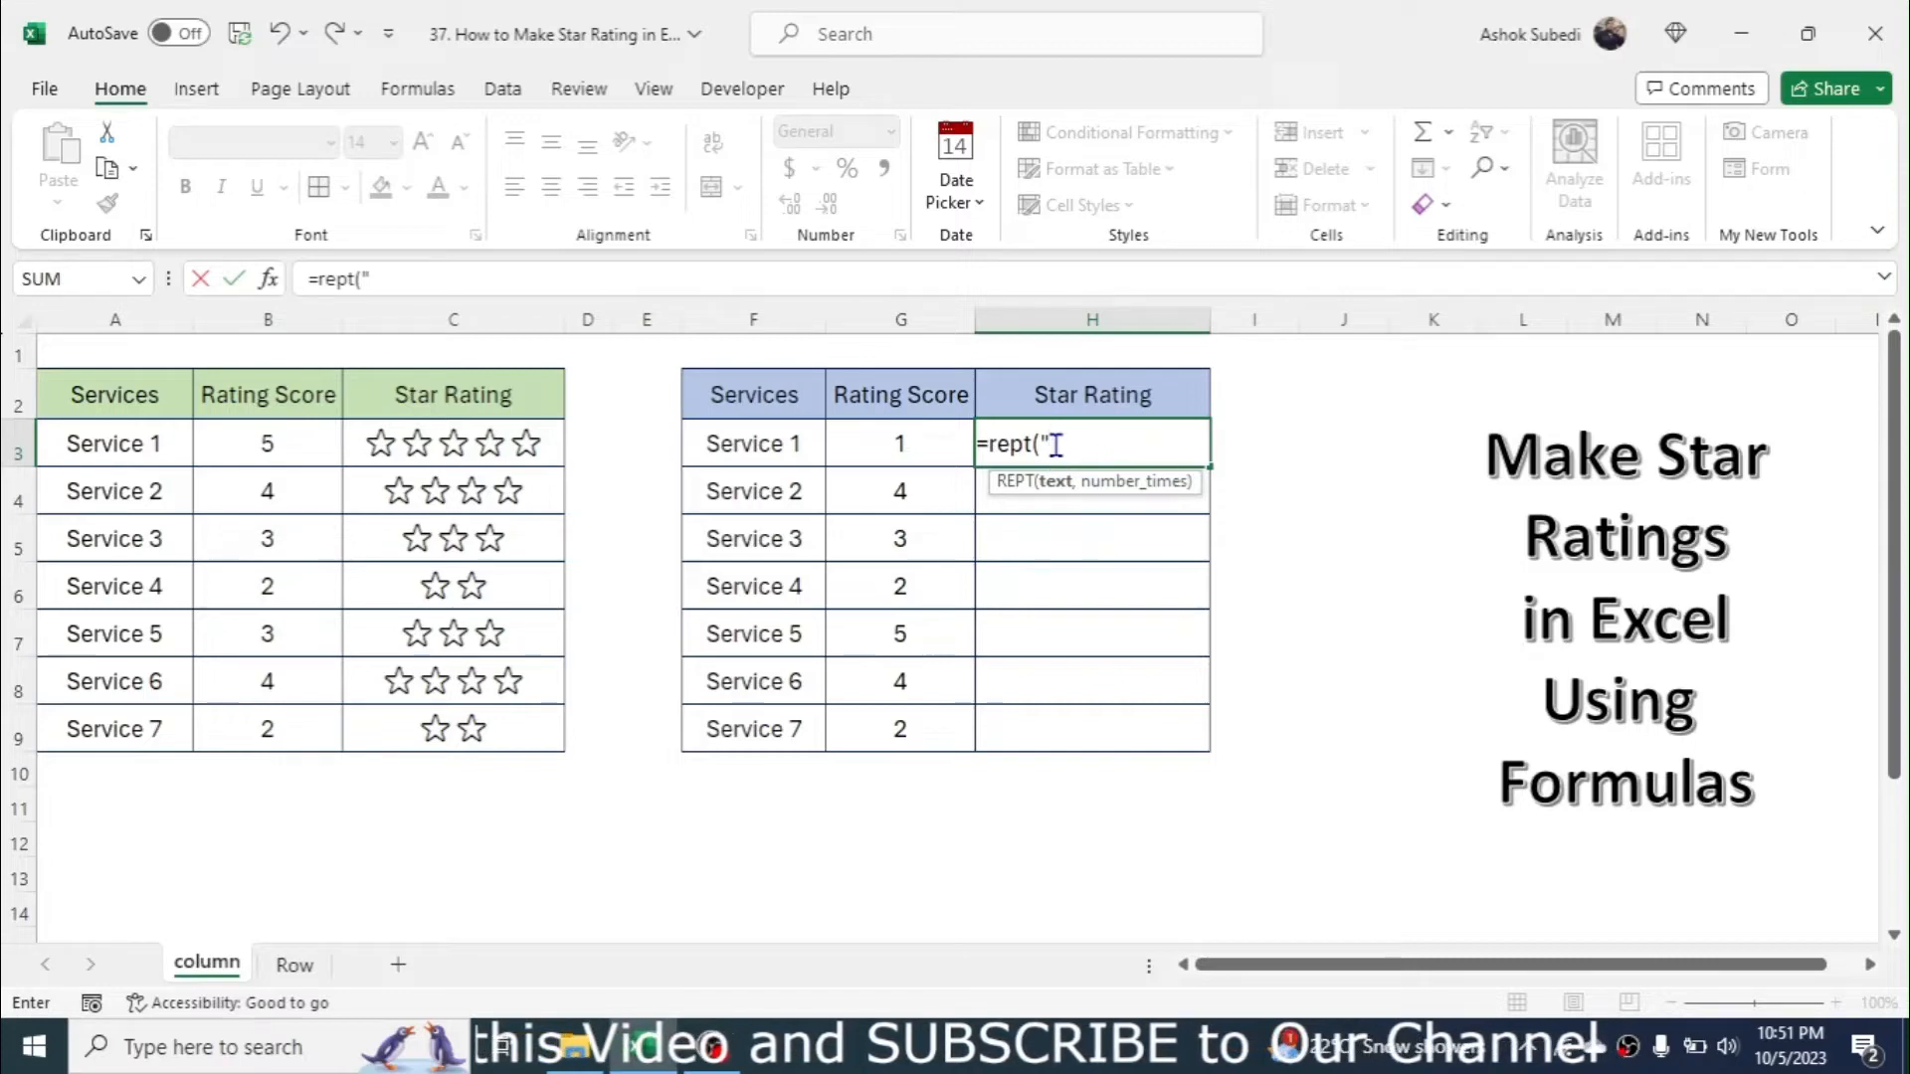
mouse_move(1286, 506)
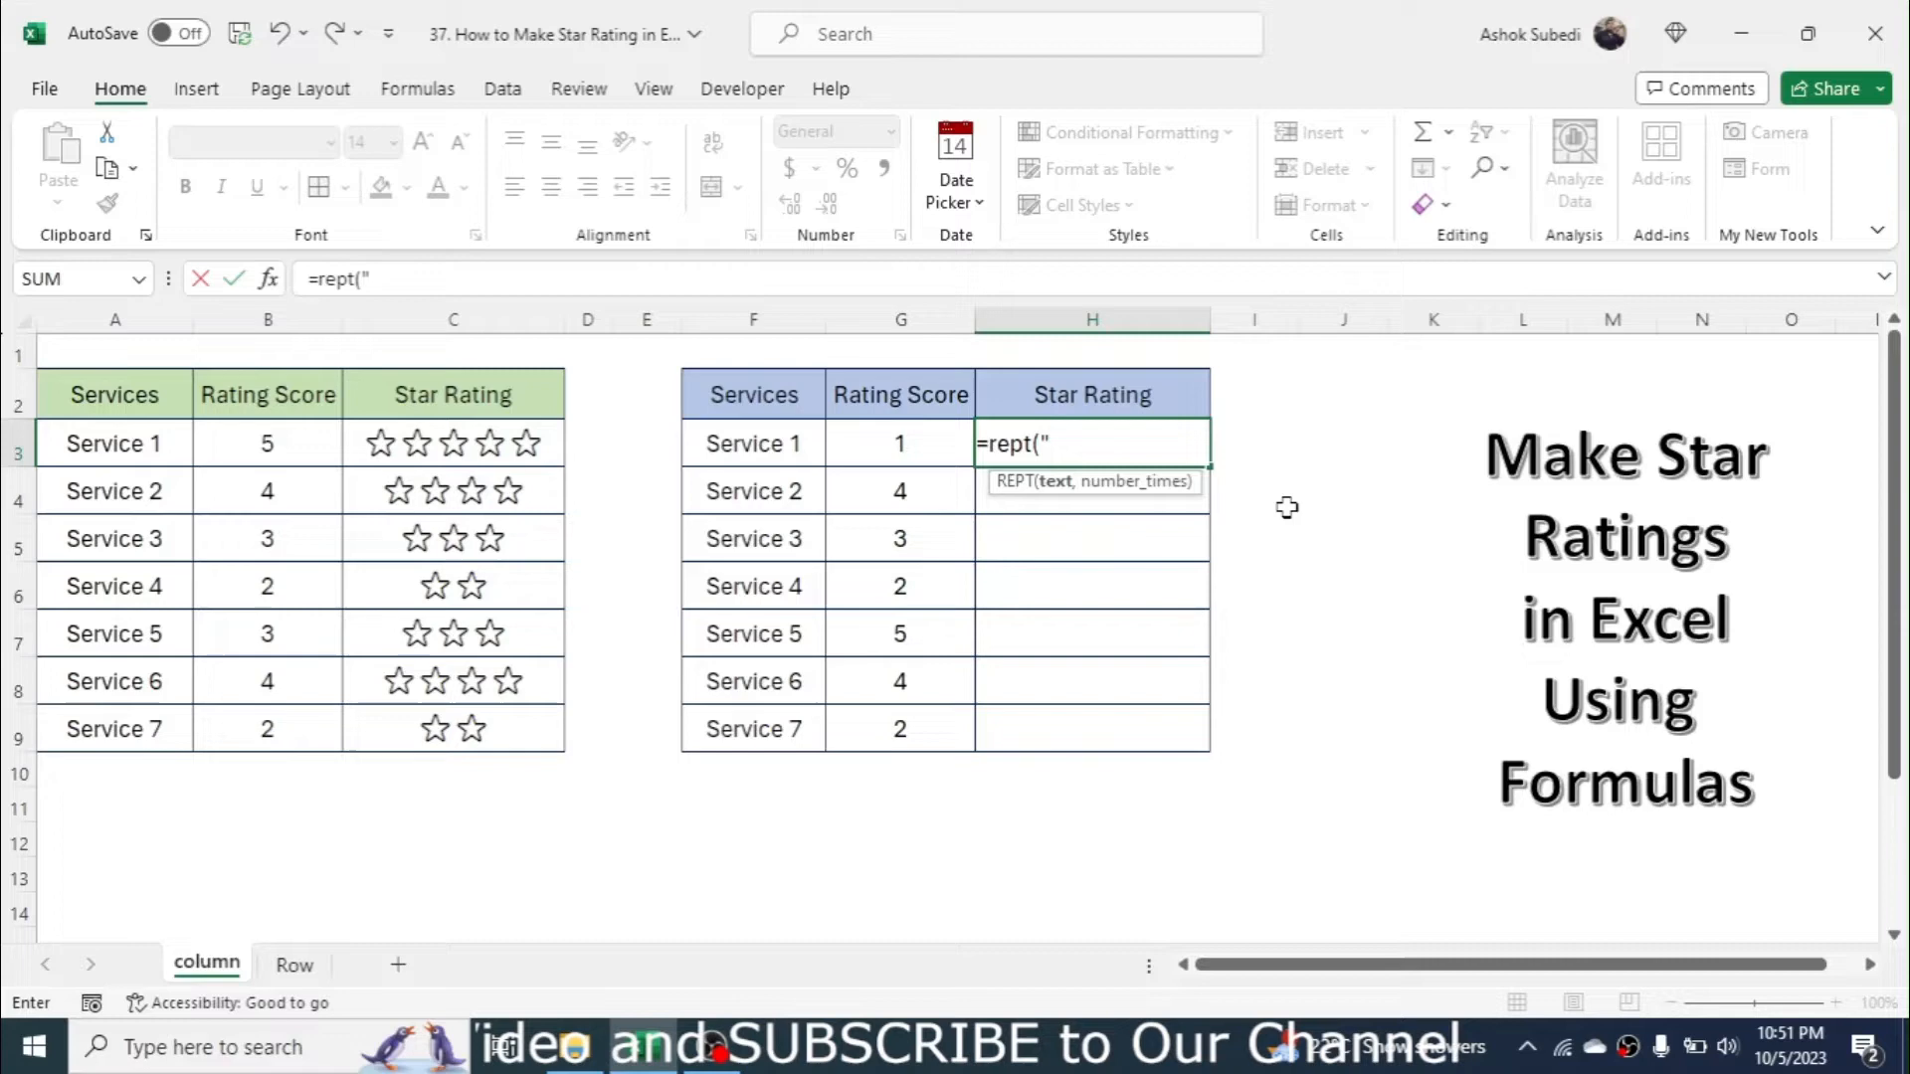
key(win+.)
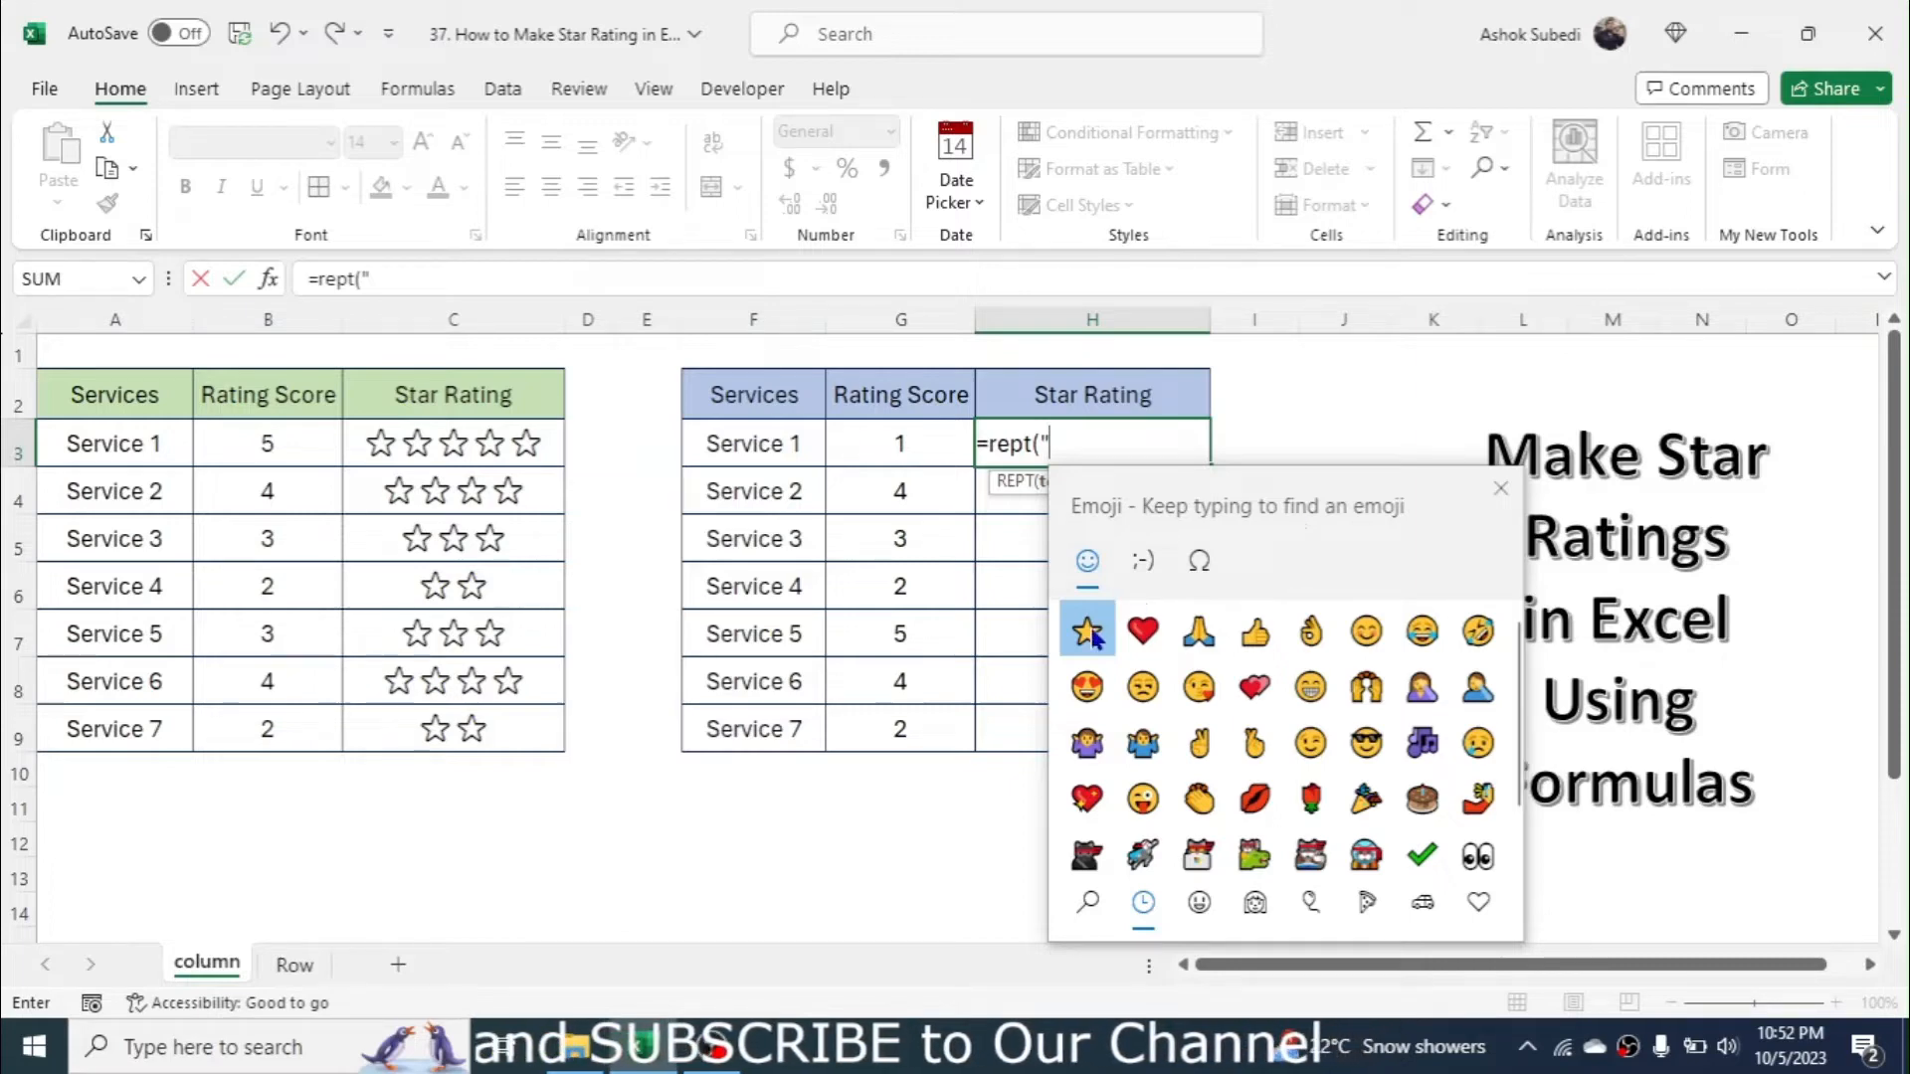
Insert the star emoji found by searching 'star', then add a closing quote and comma
text(s)
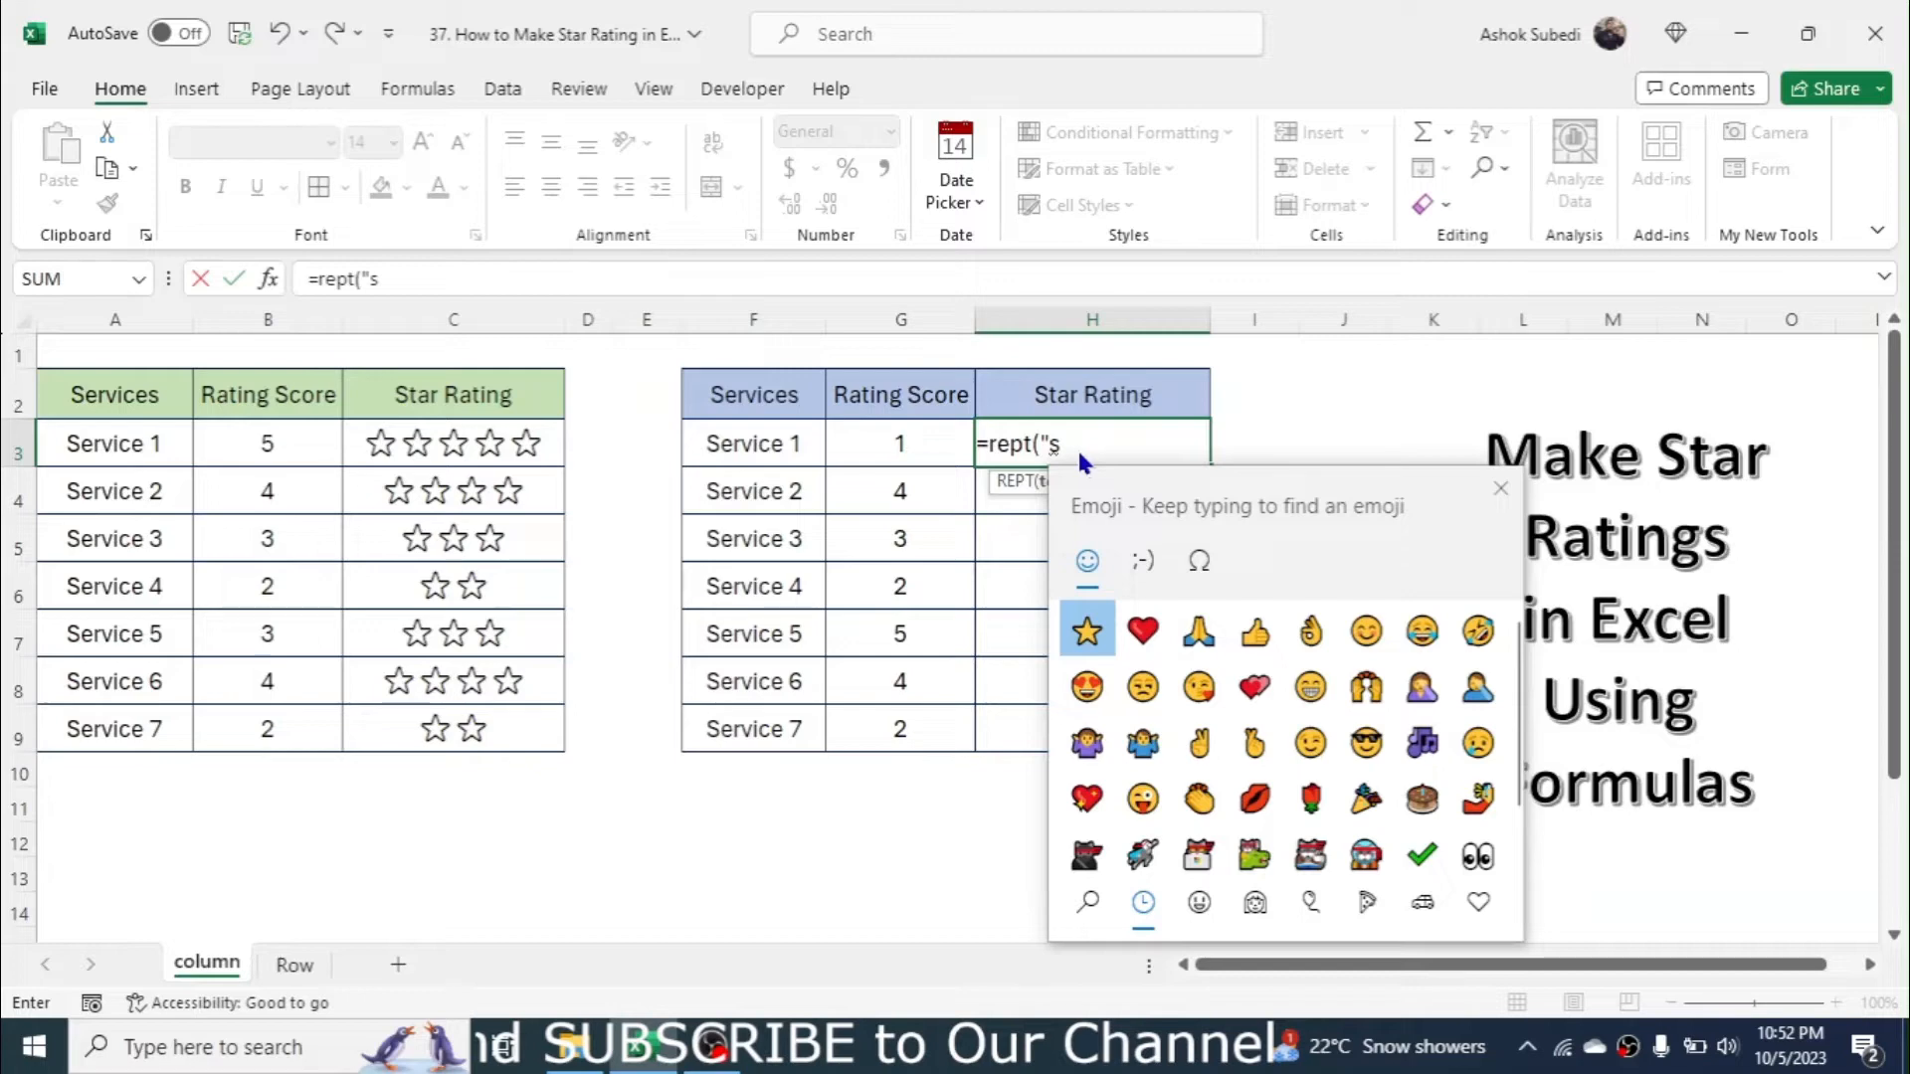
text(tar)
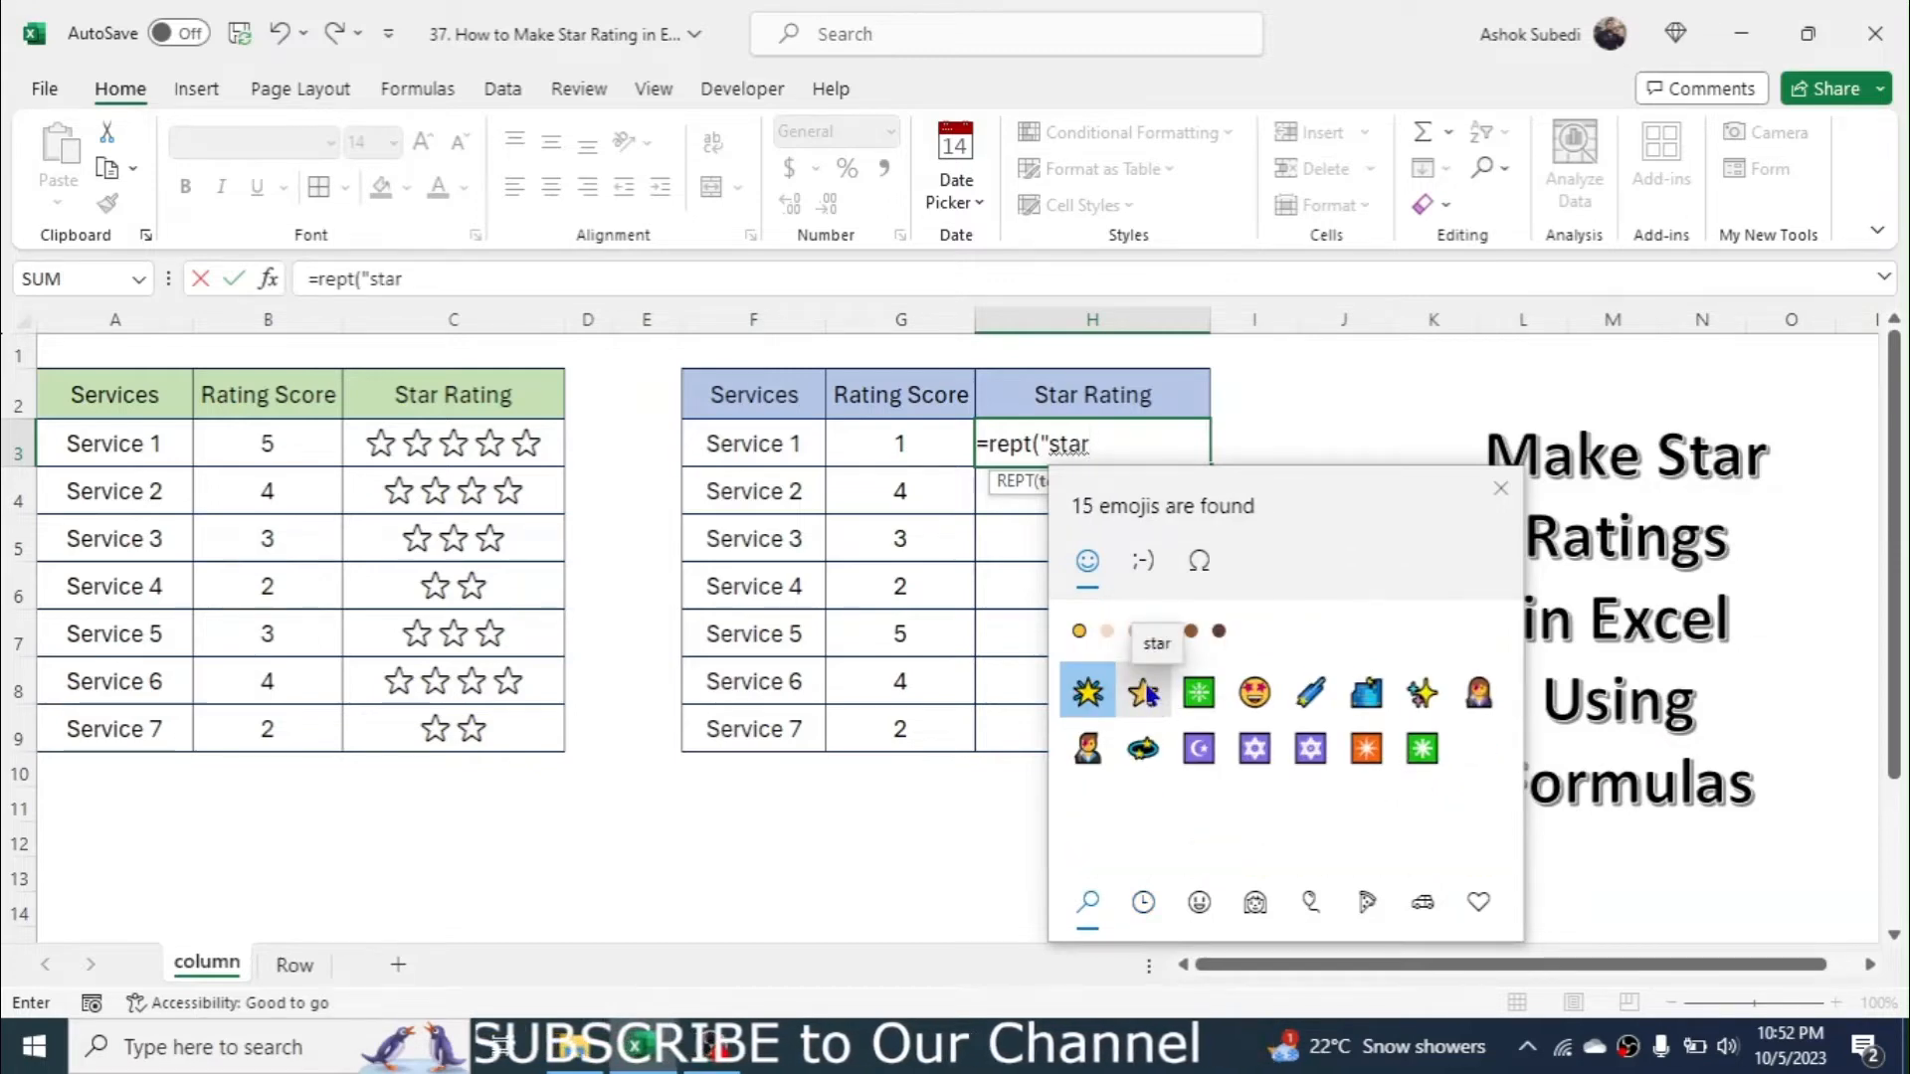
click(1141, 693)
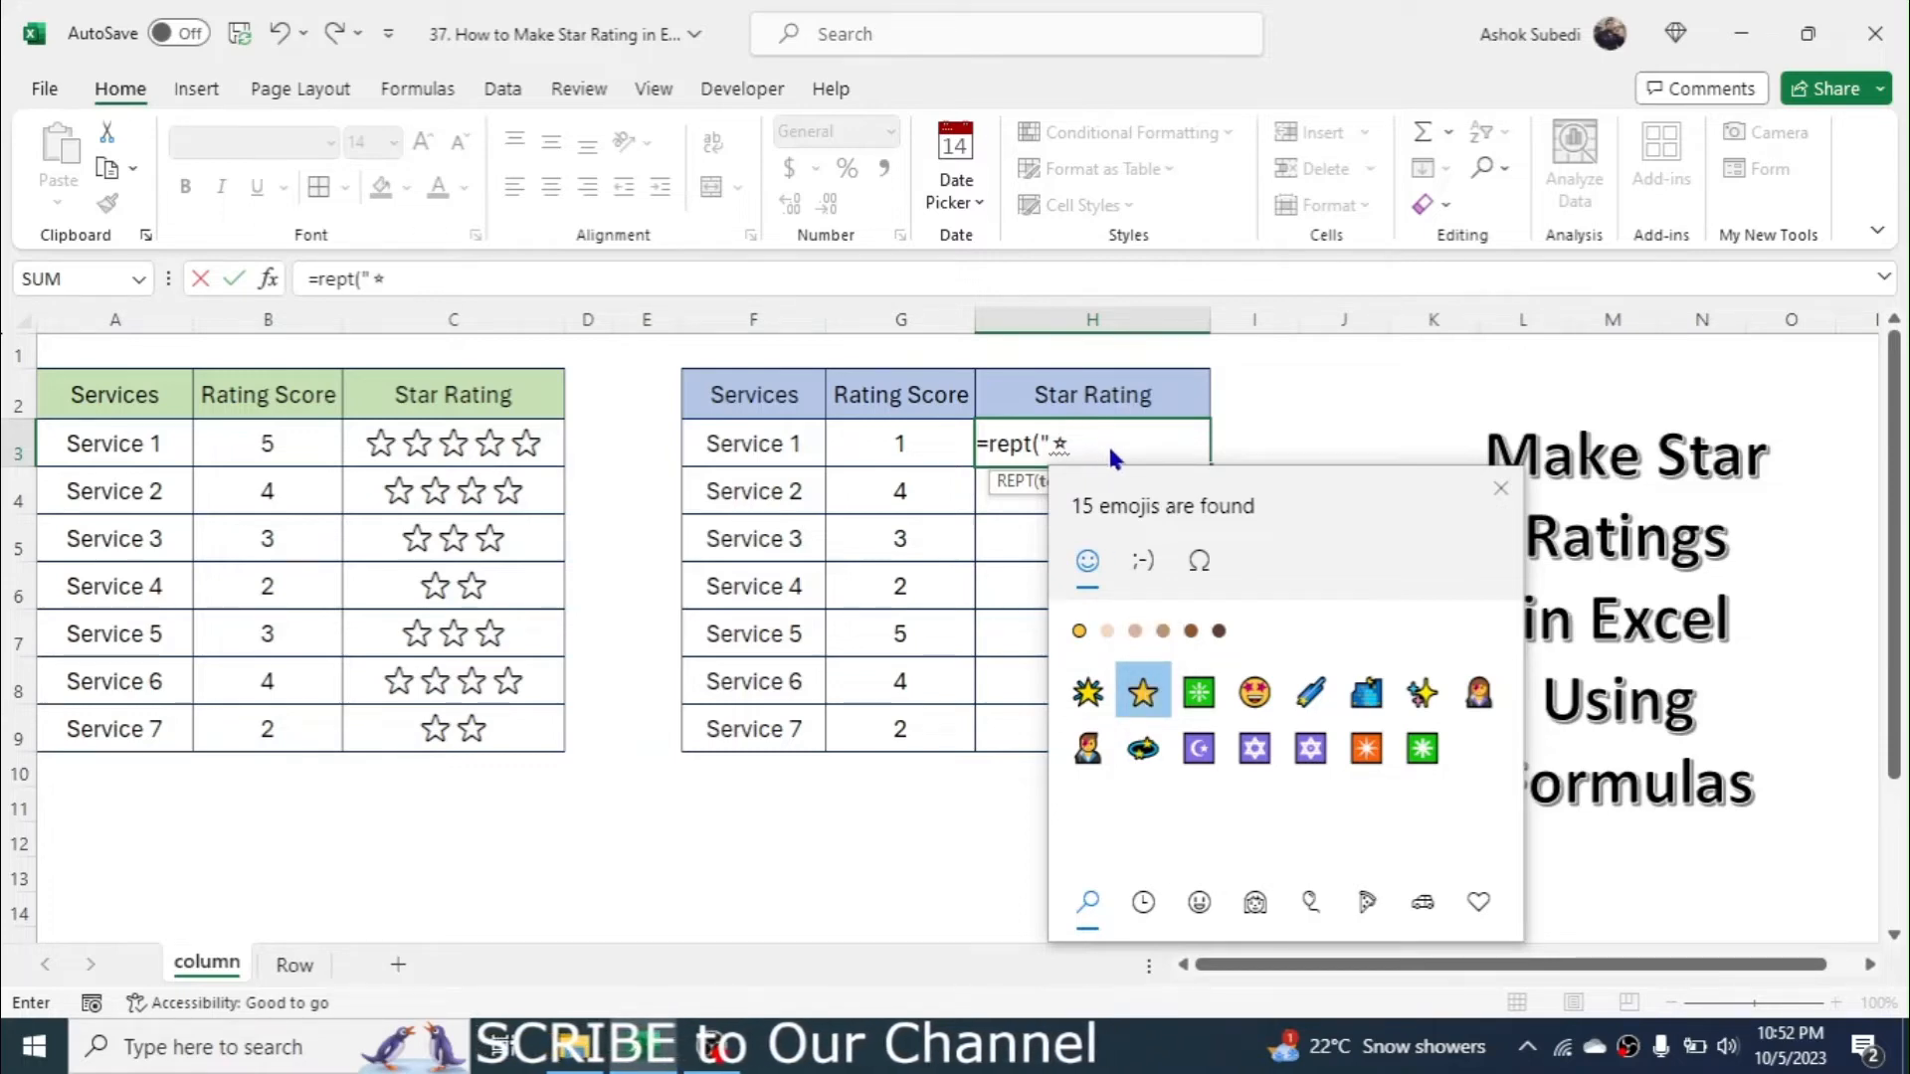
text(")
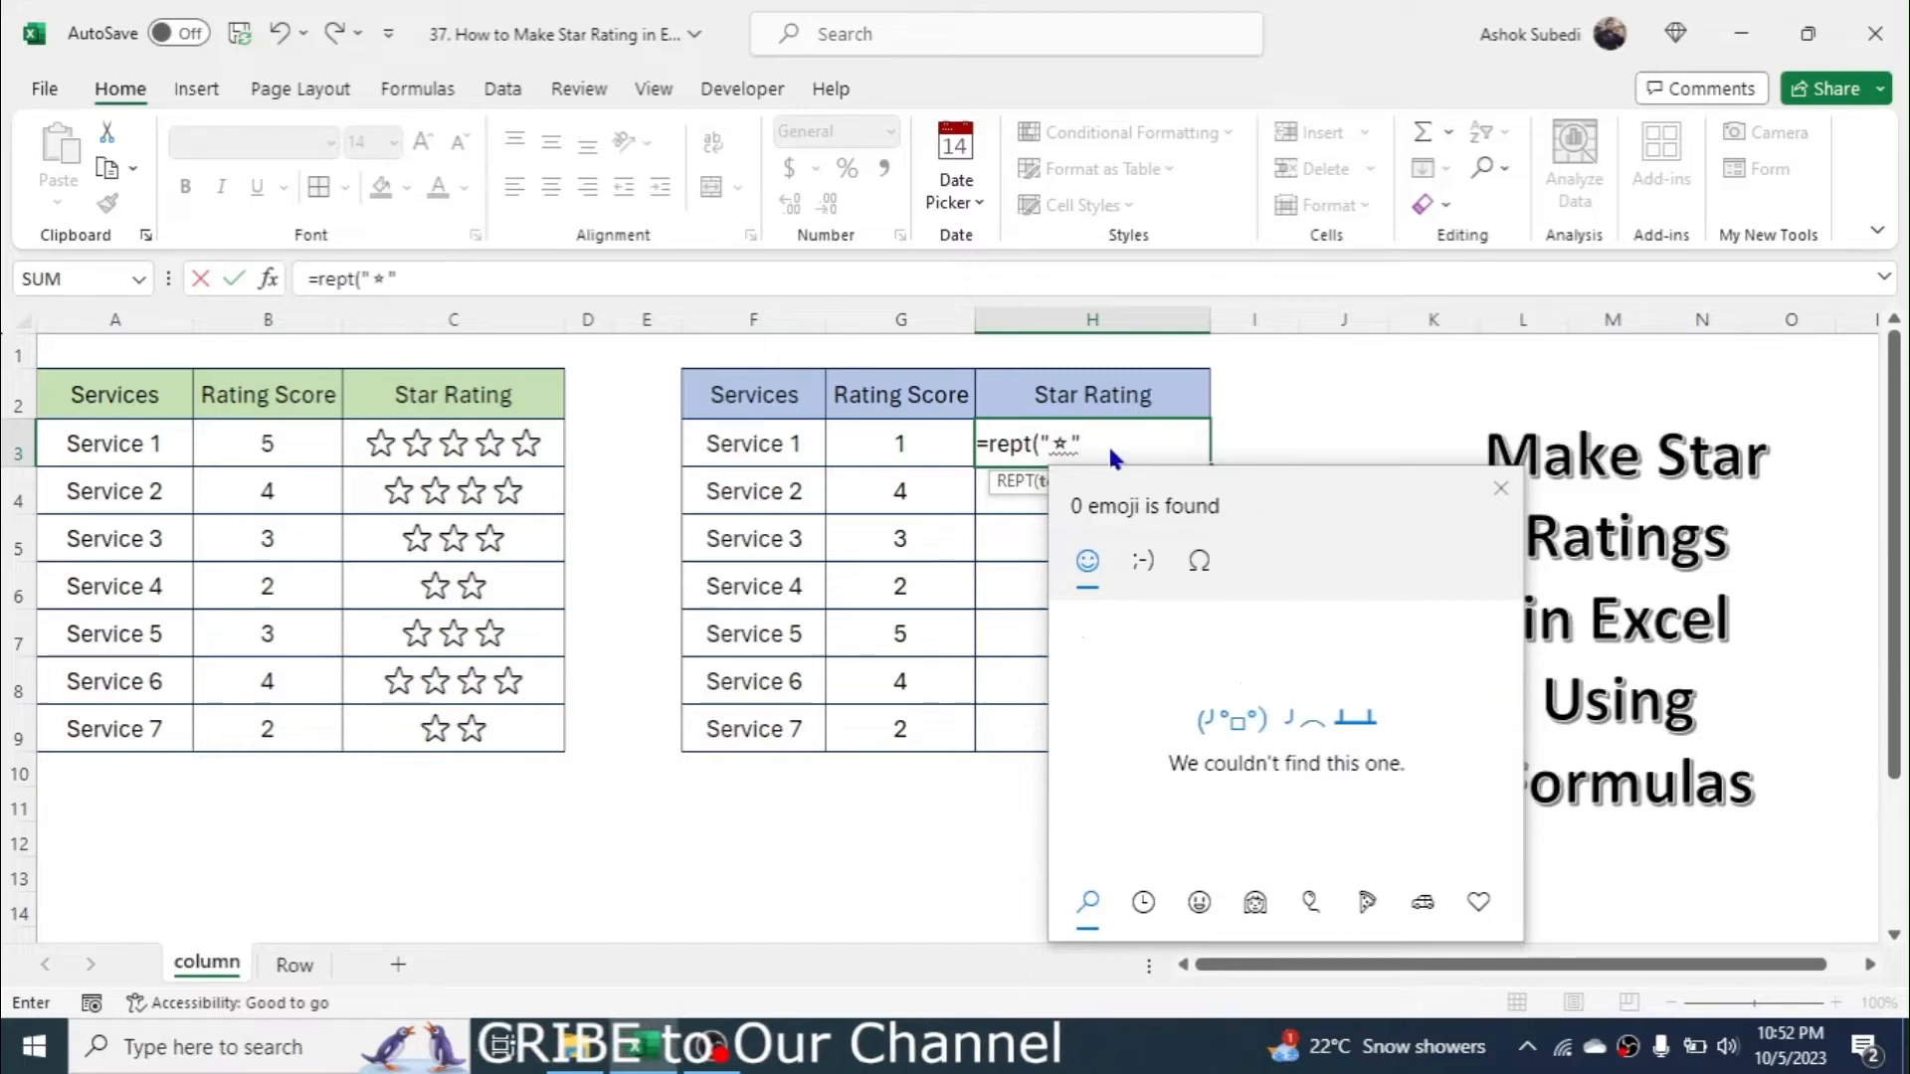
text(,)
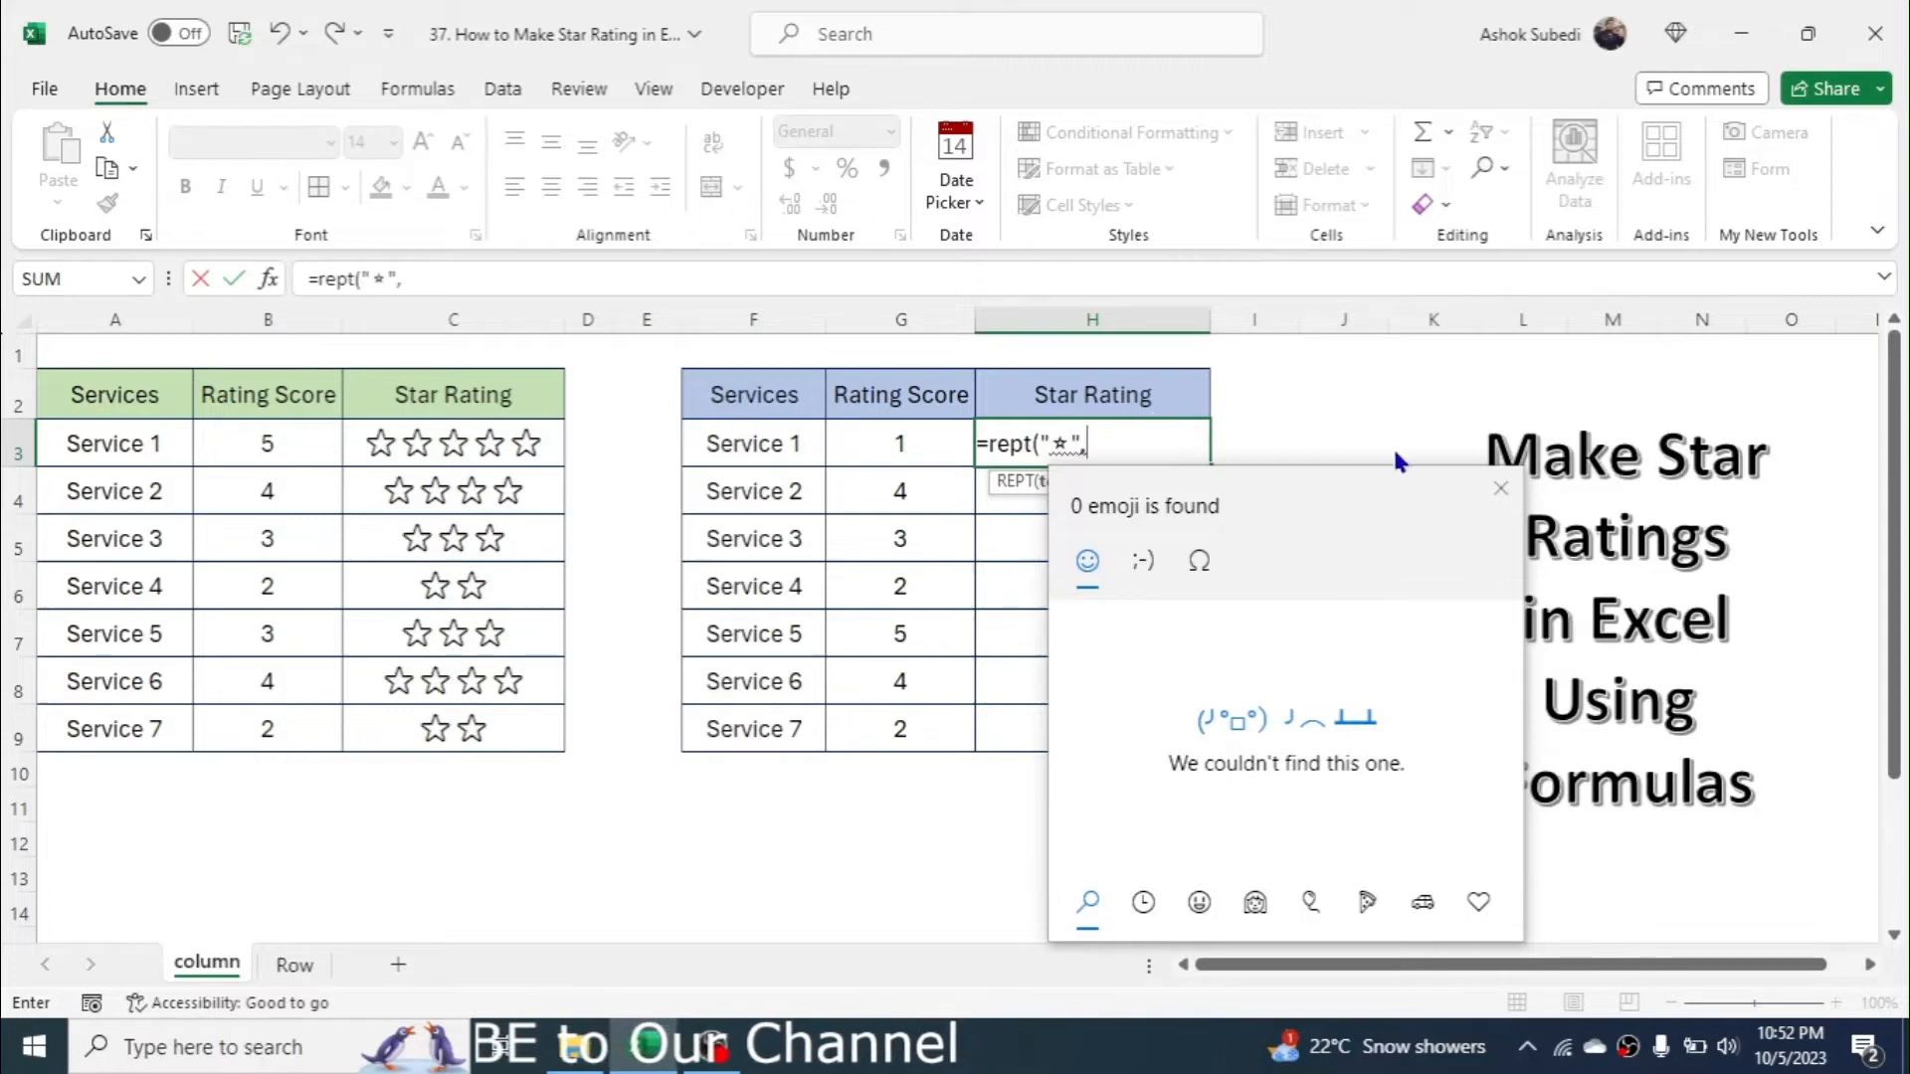
mouse_move(1502, 488)
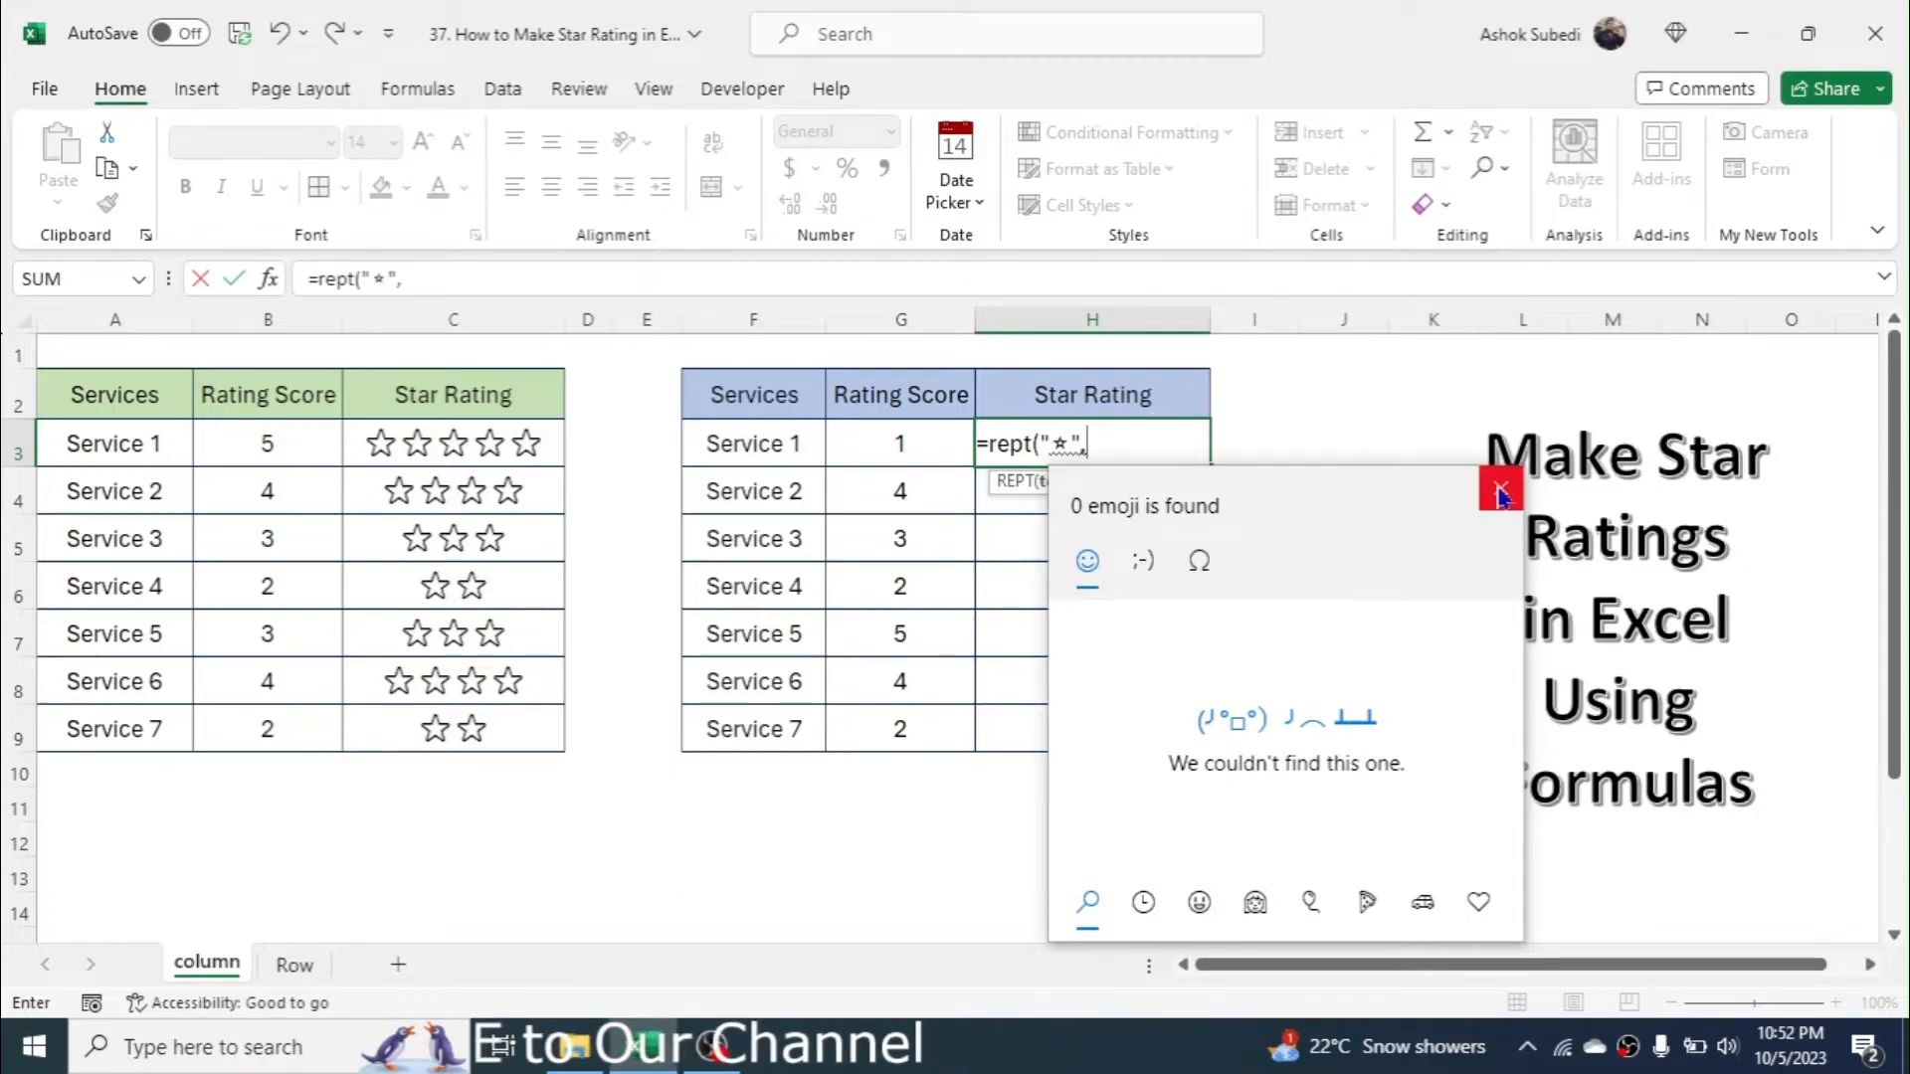
Close the emoji panel and complete H3 as =REPT("★",G3)
click(1501, 493)
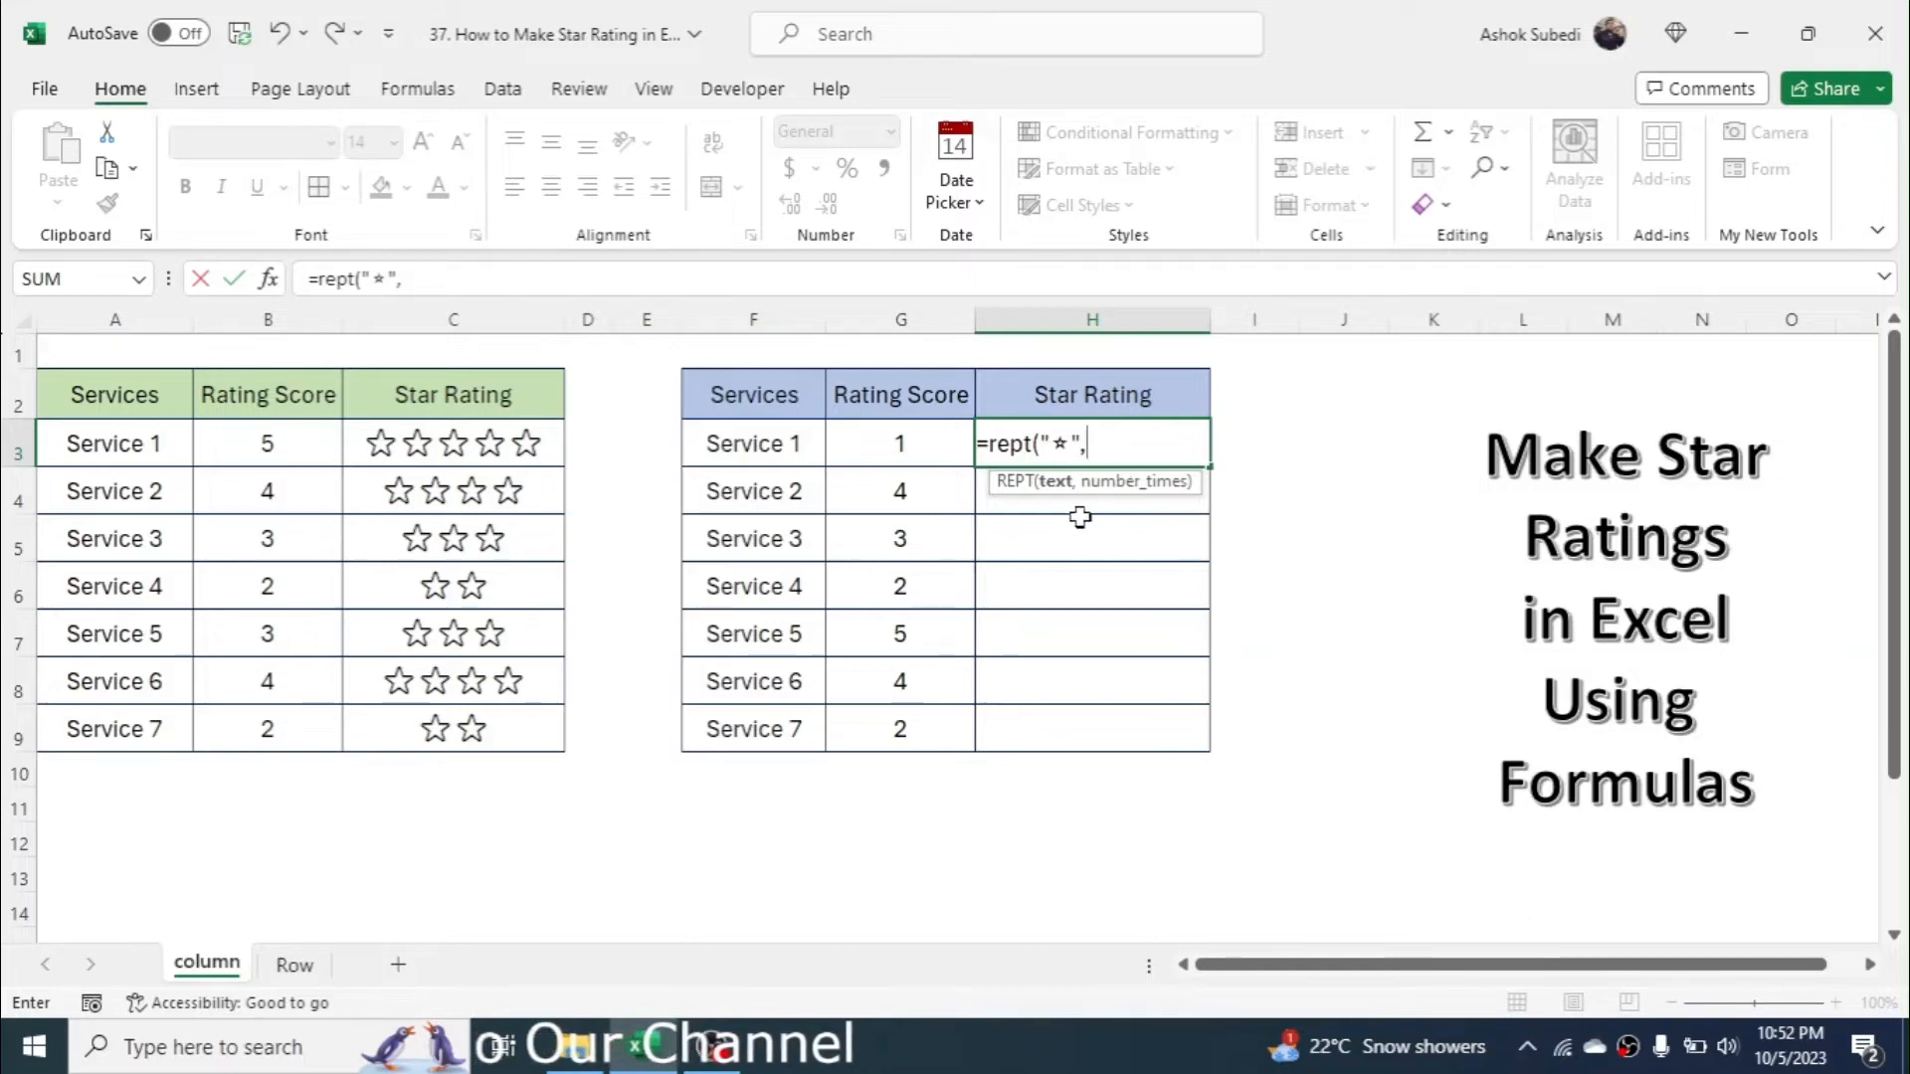
mouse_move(896, 436)
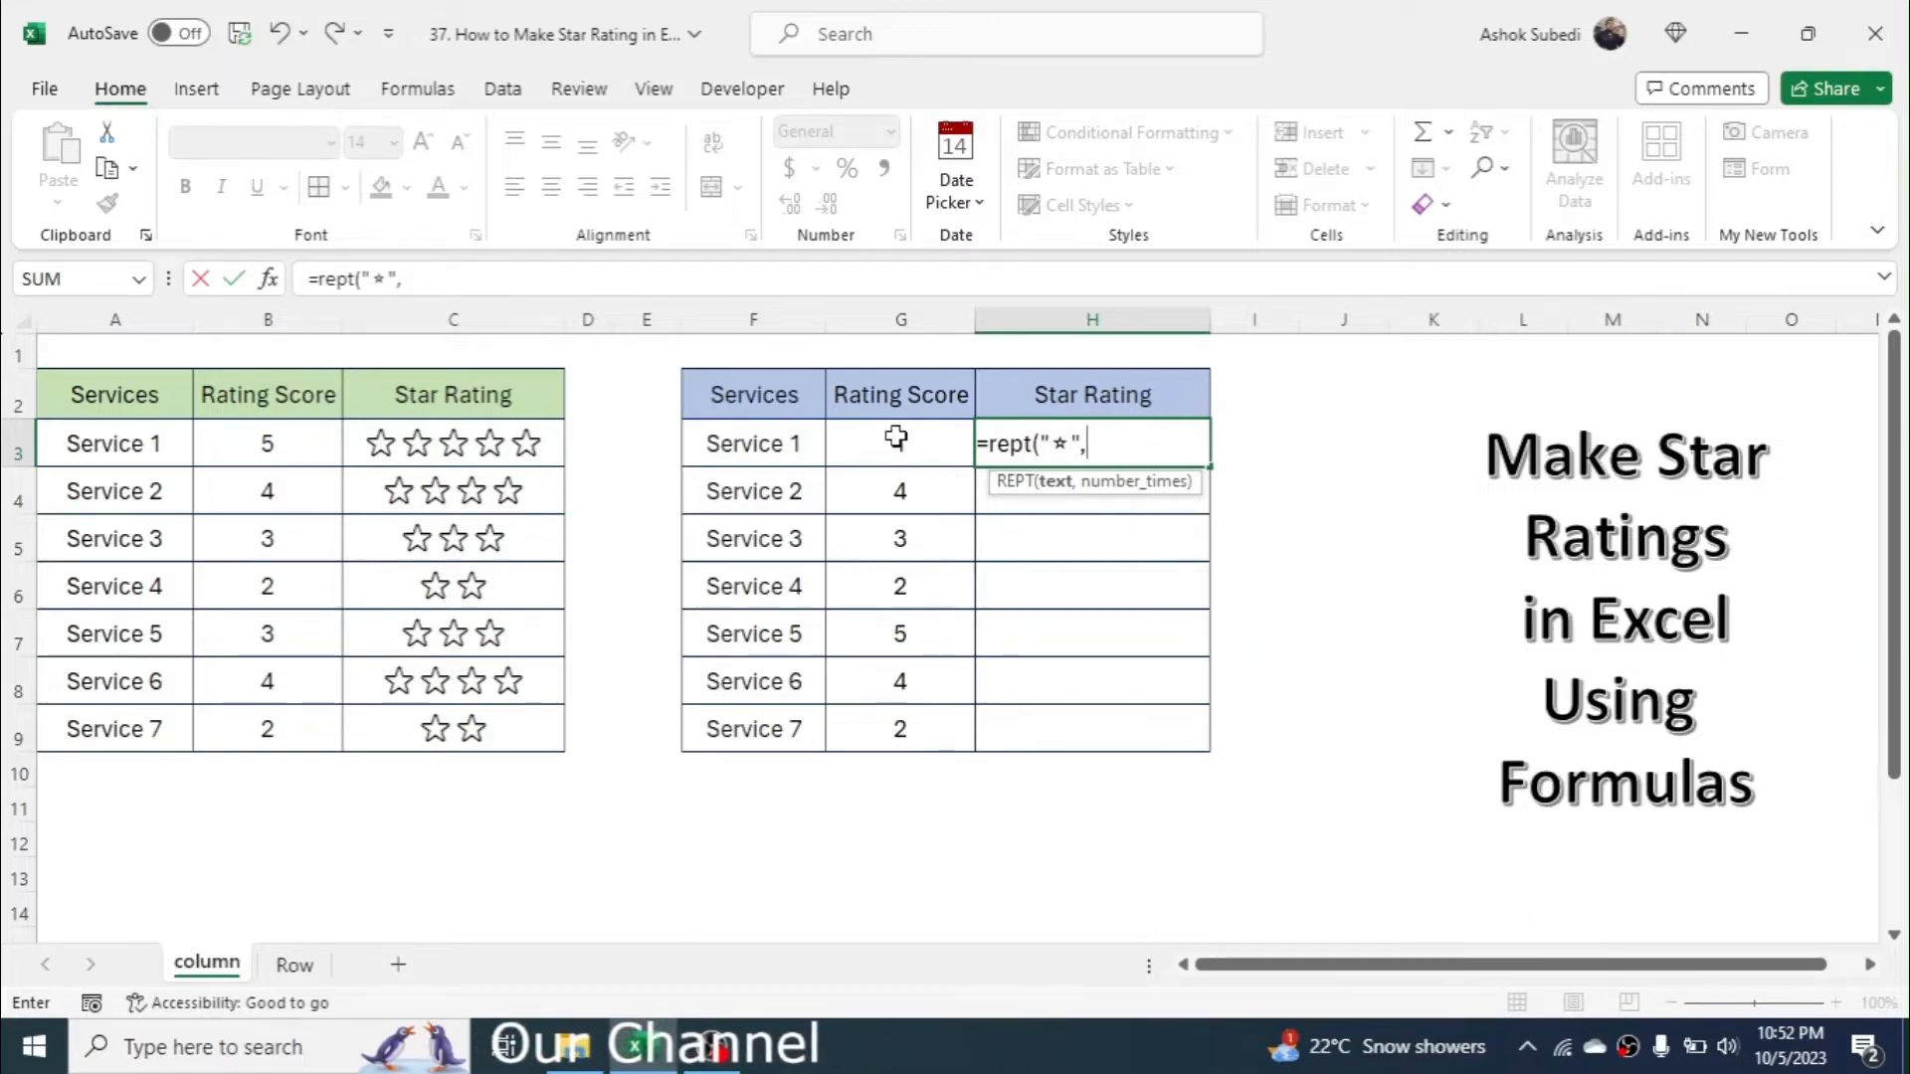
click(901, 441)
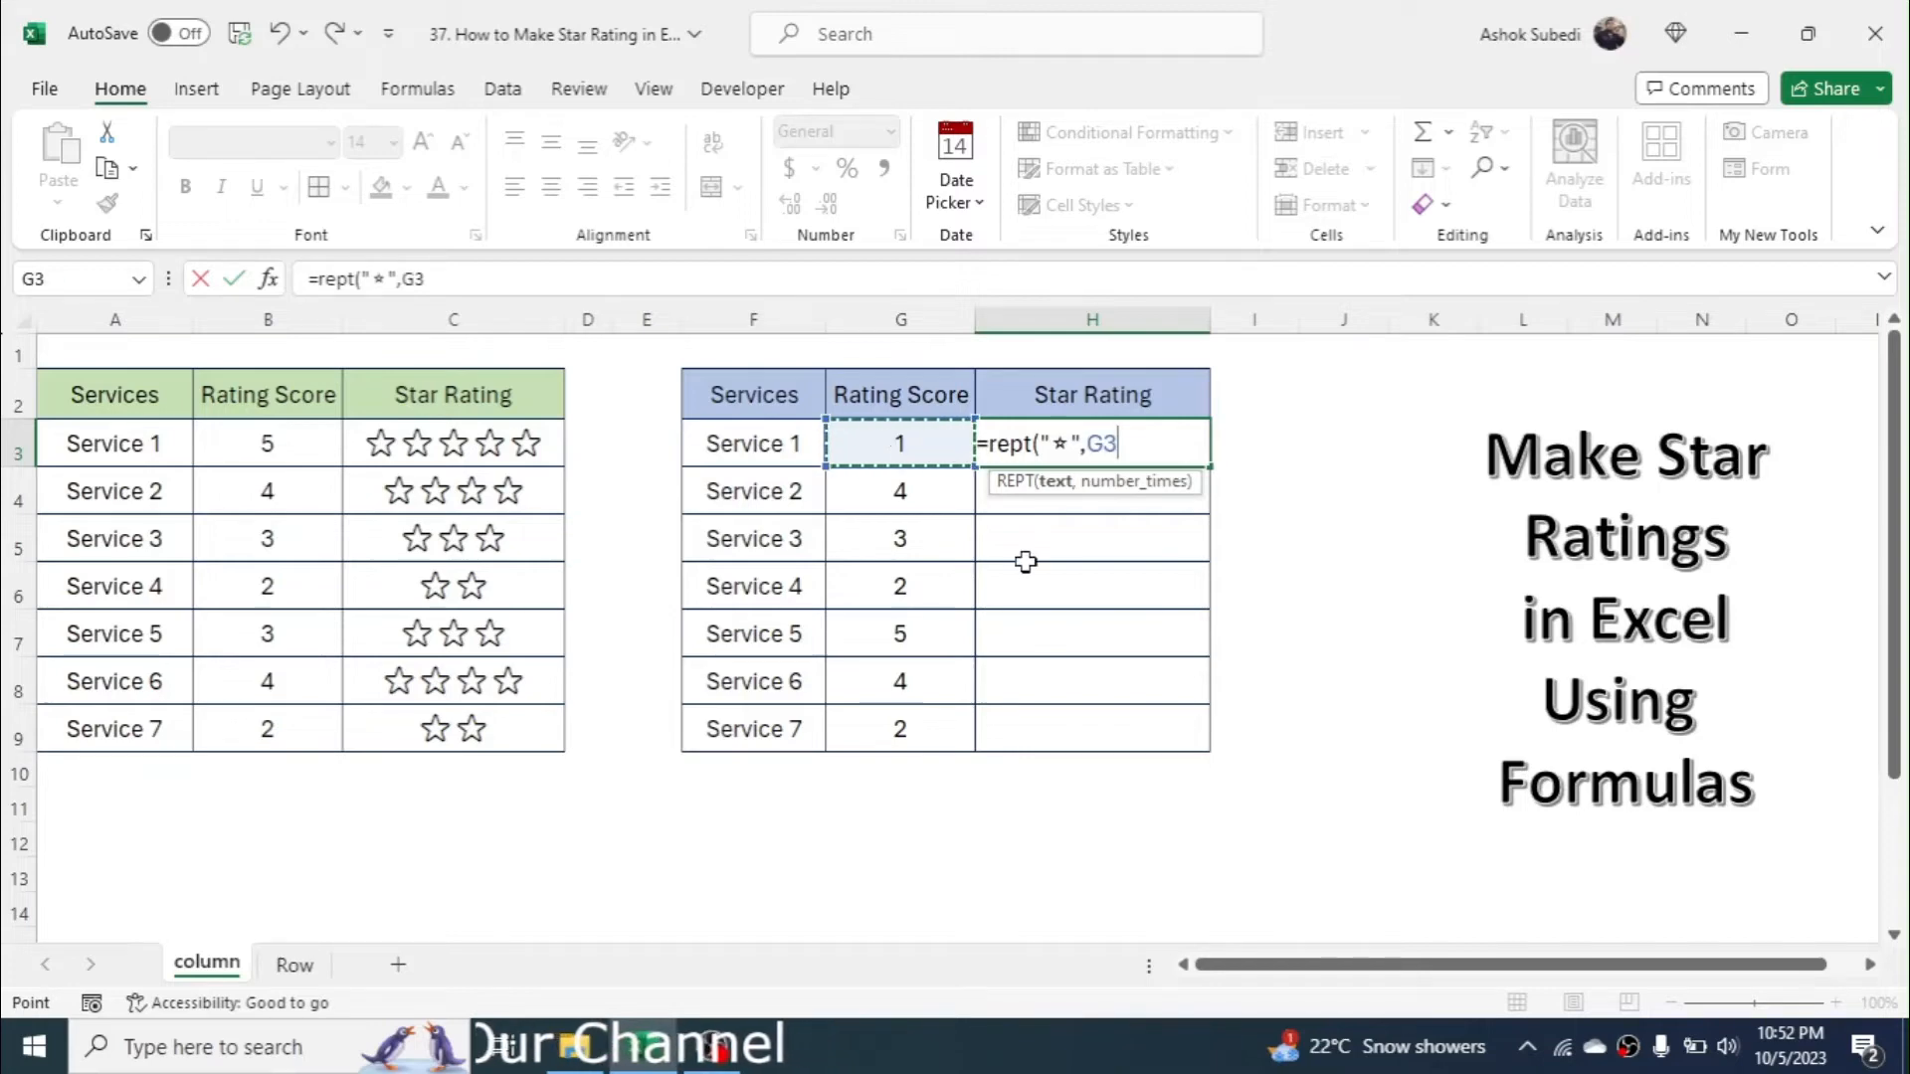
text())
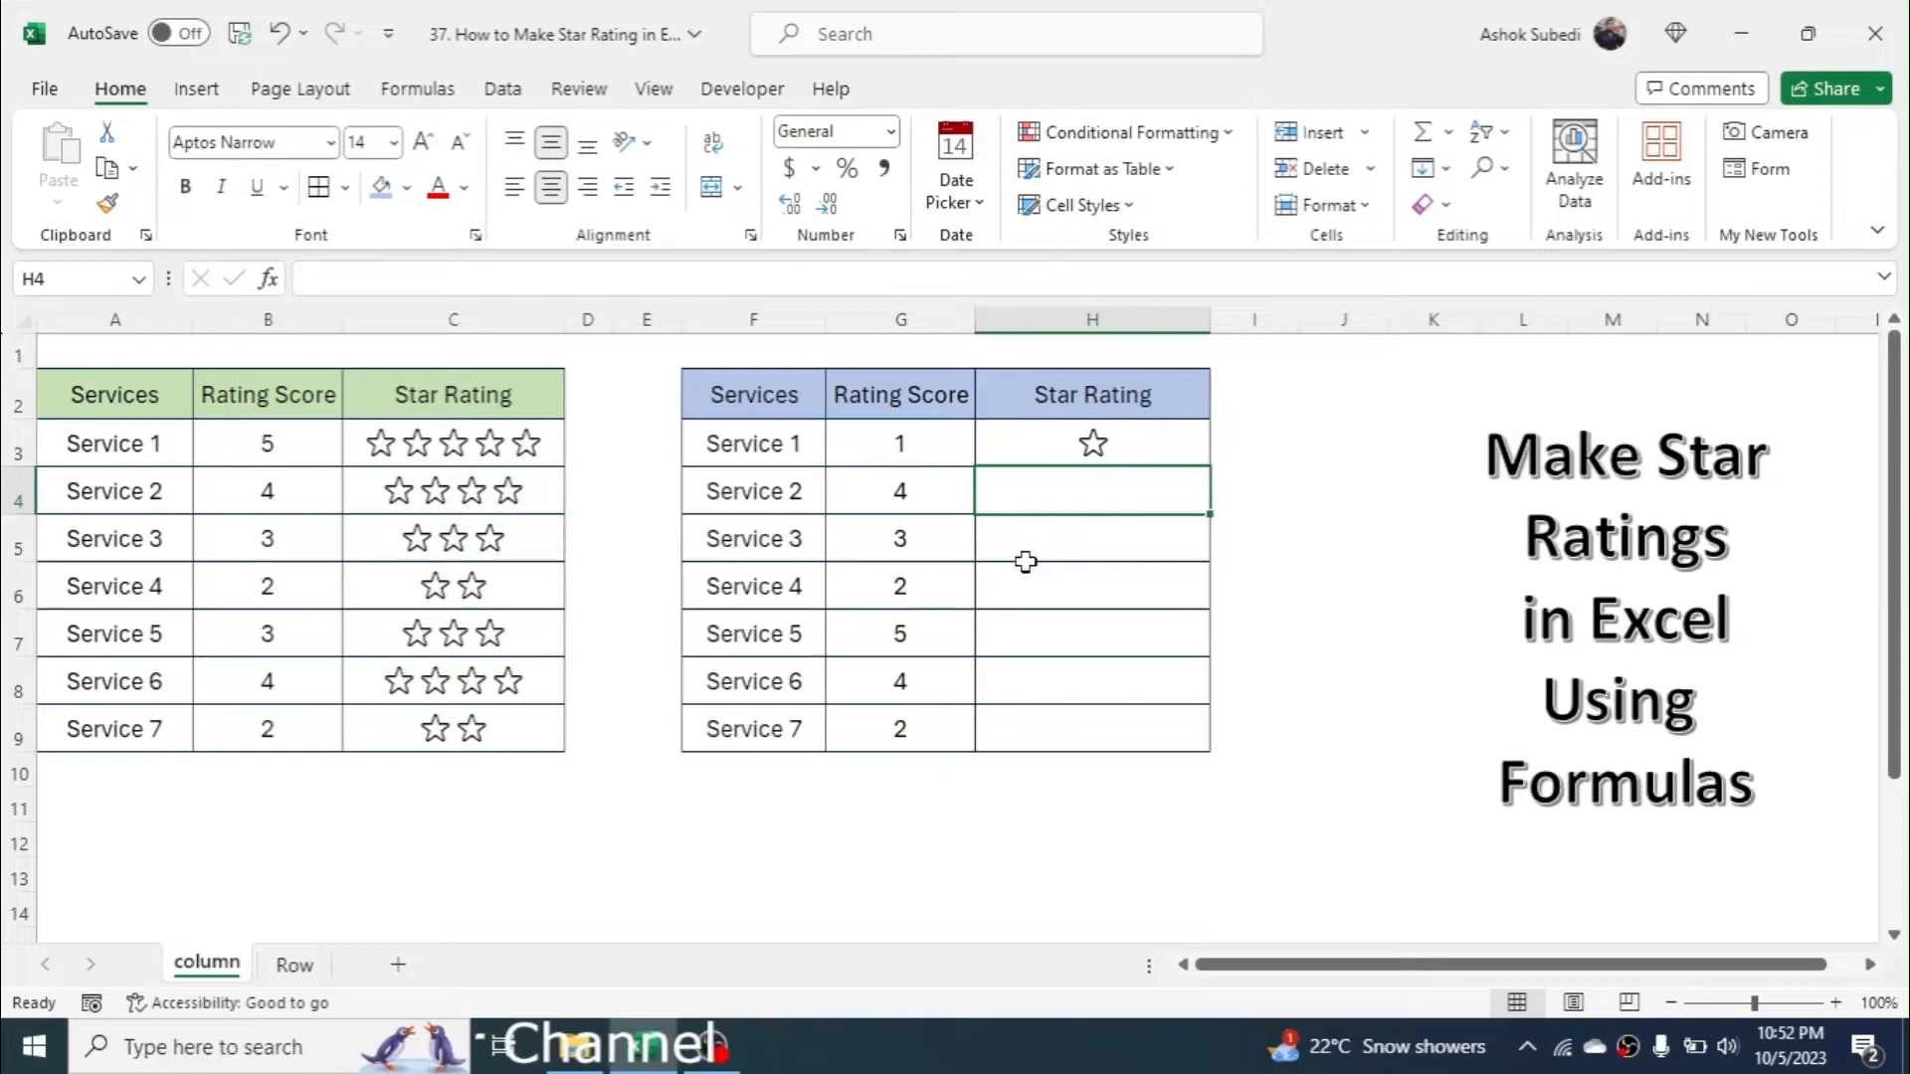
mouse_move(1093, 445)
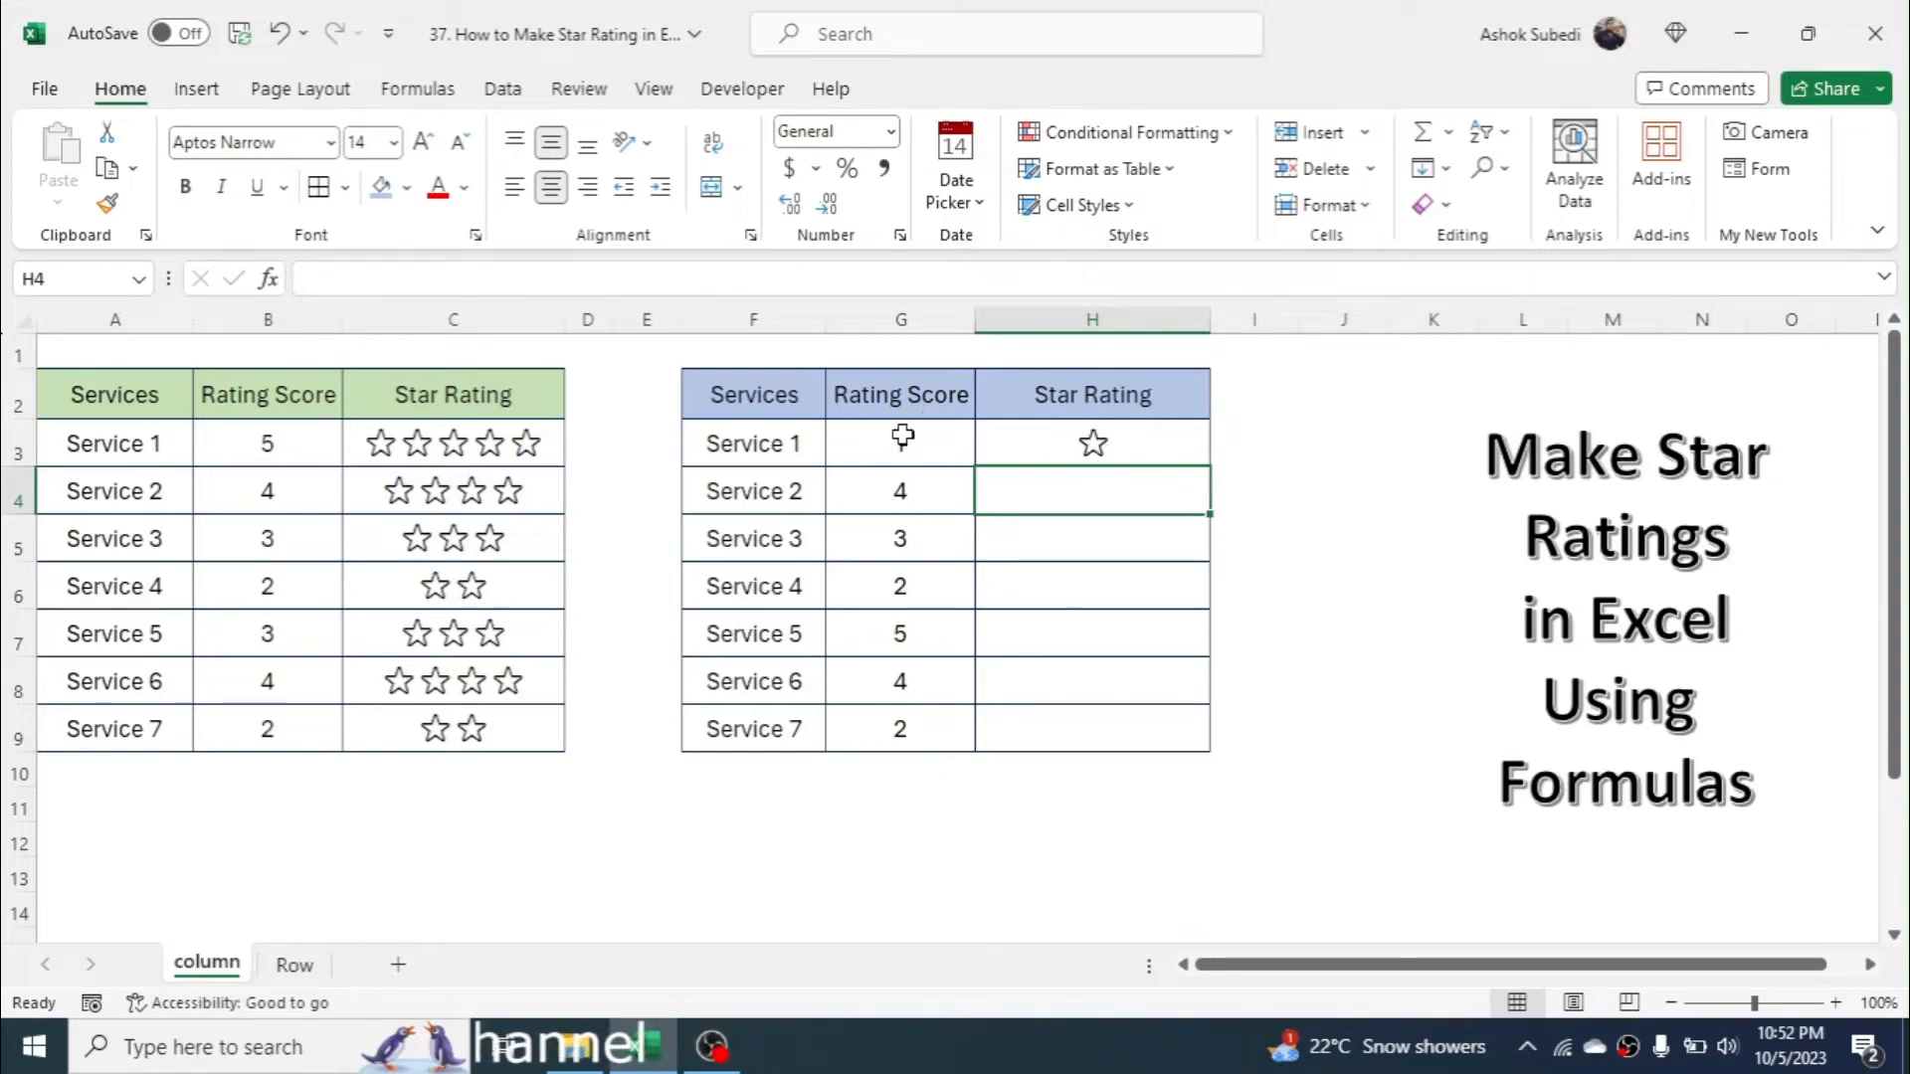
Copy H3's star formula down the Star Rating column through H9
click(1091, 441)
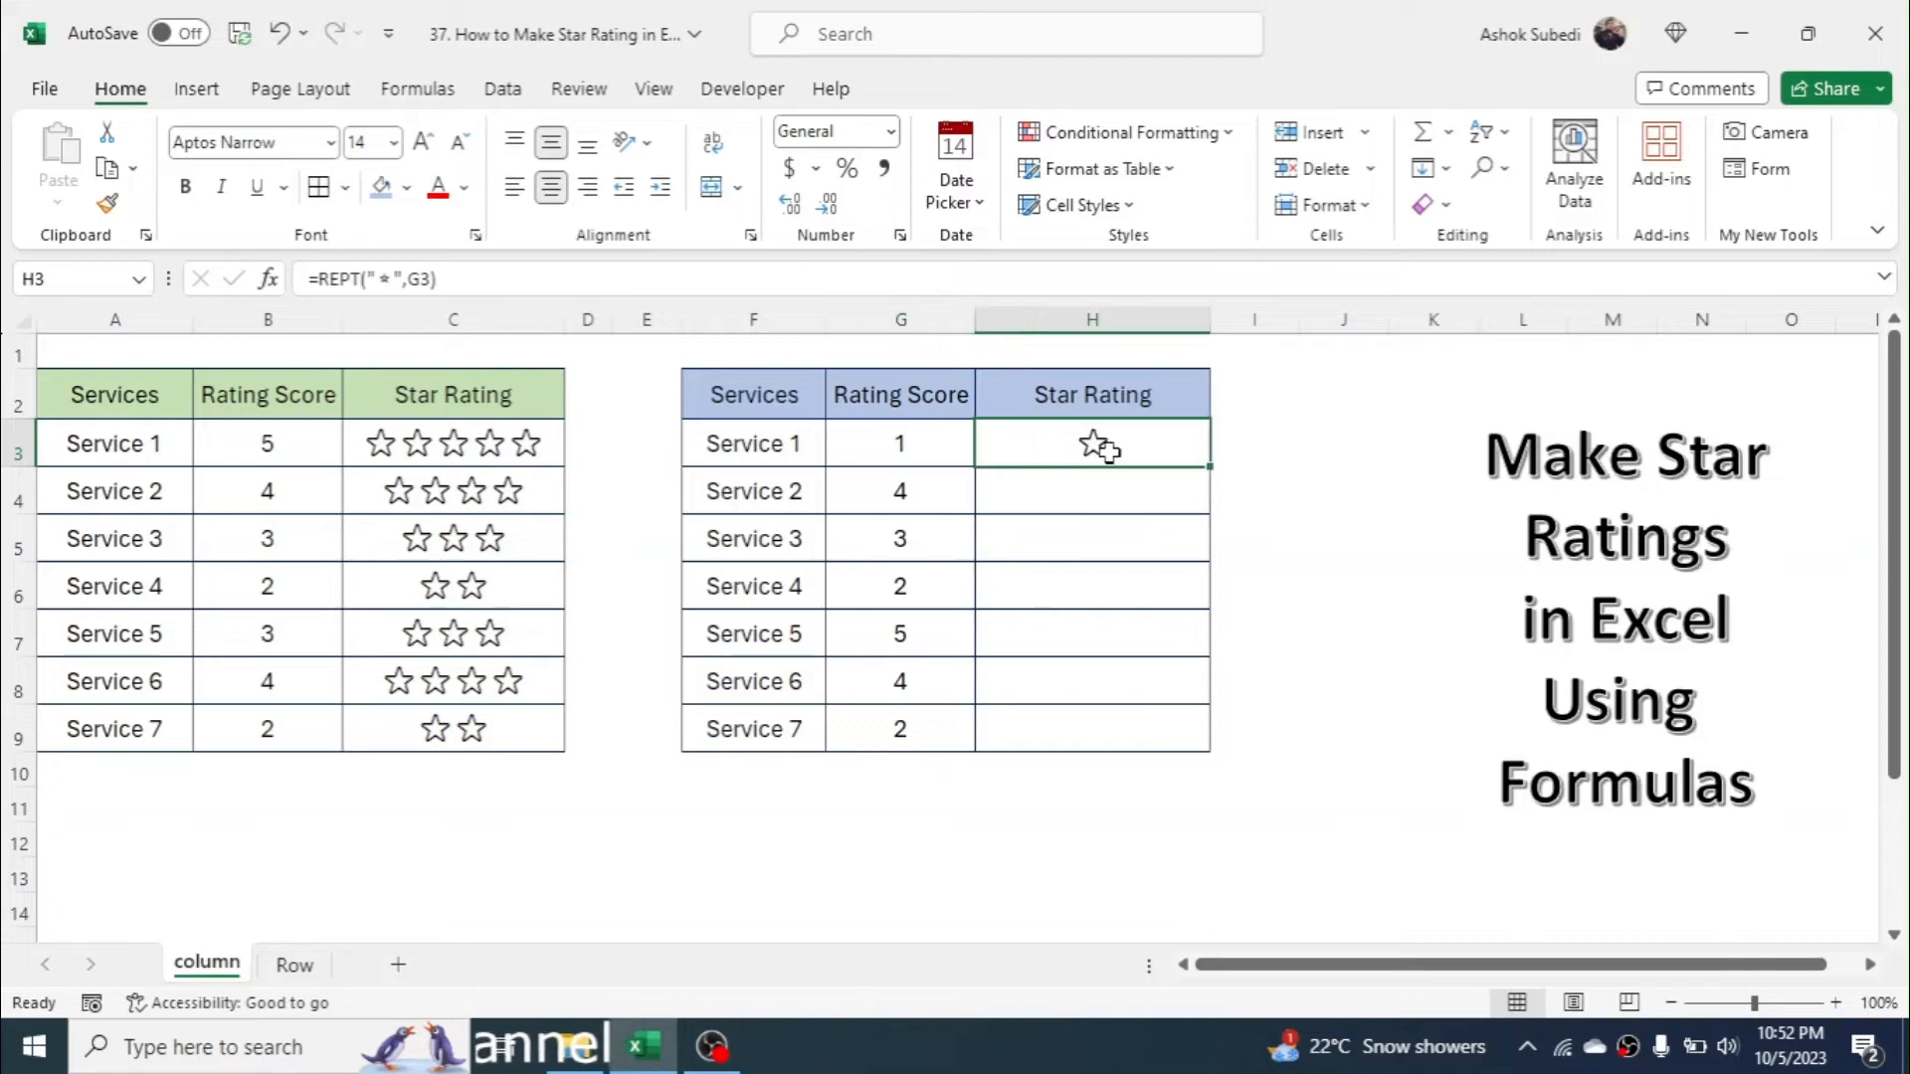
drag(1091, 444, 1091, 728)
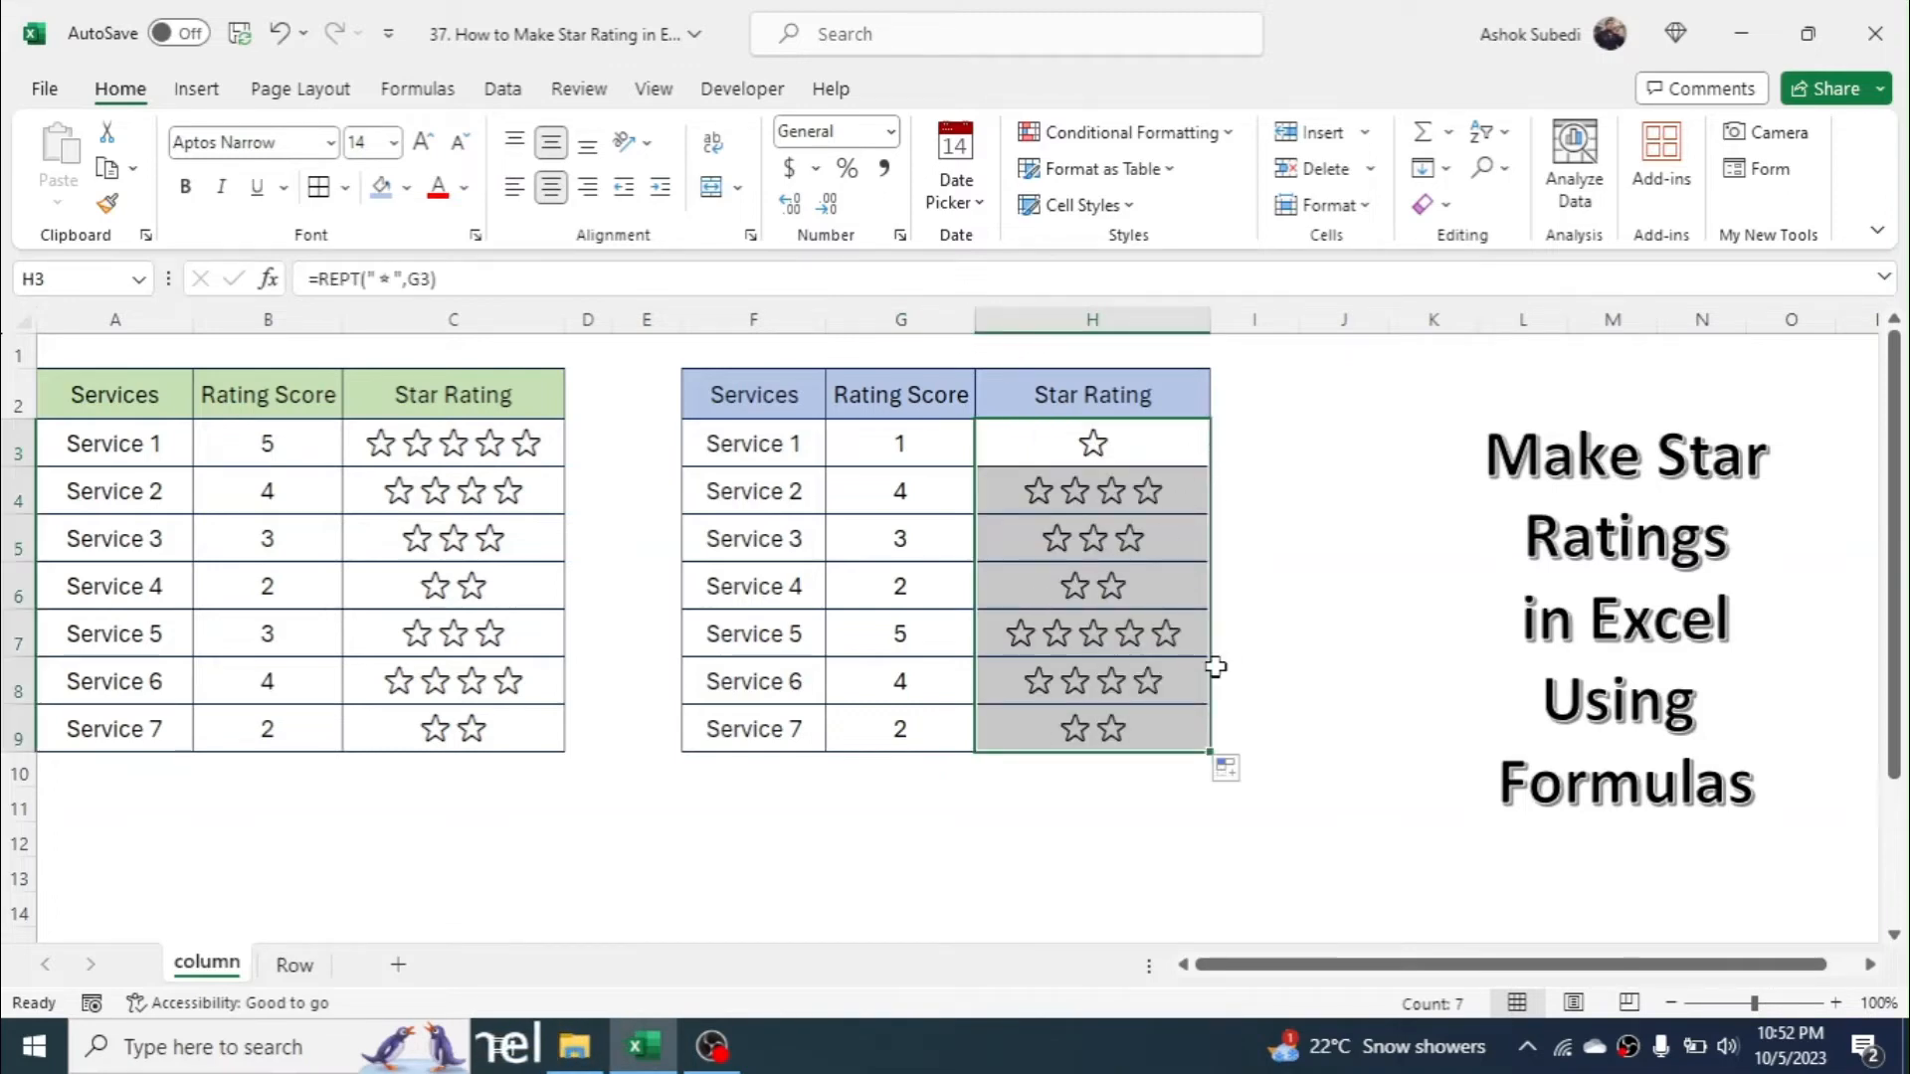
mouse_move(1188, 598)
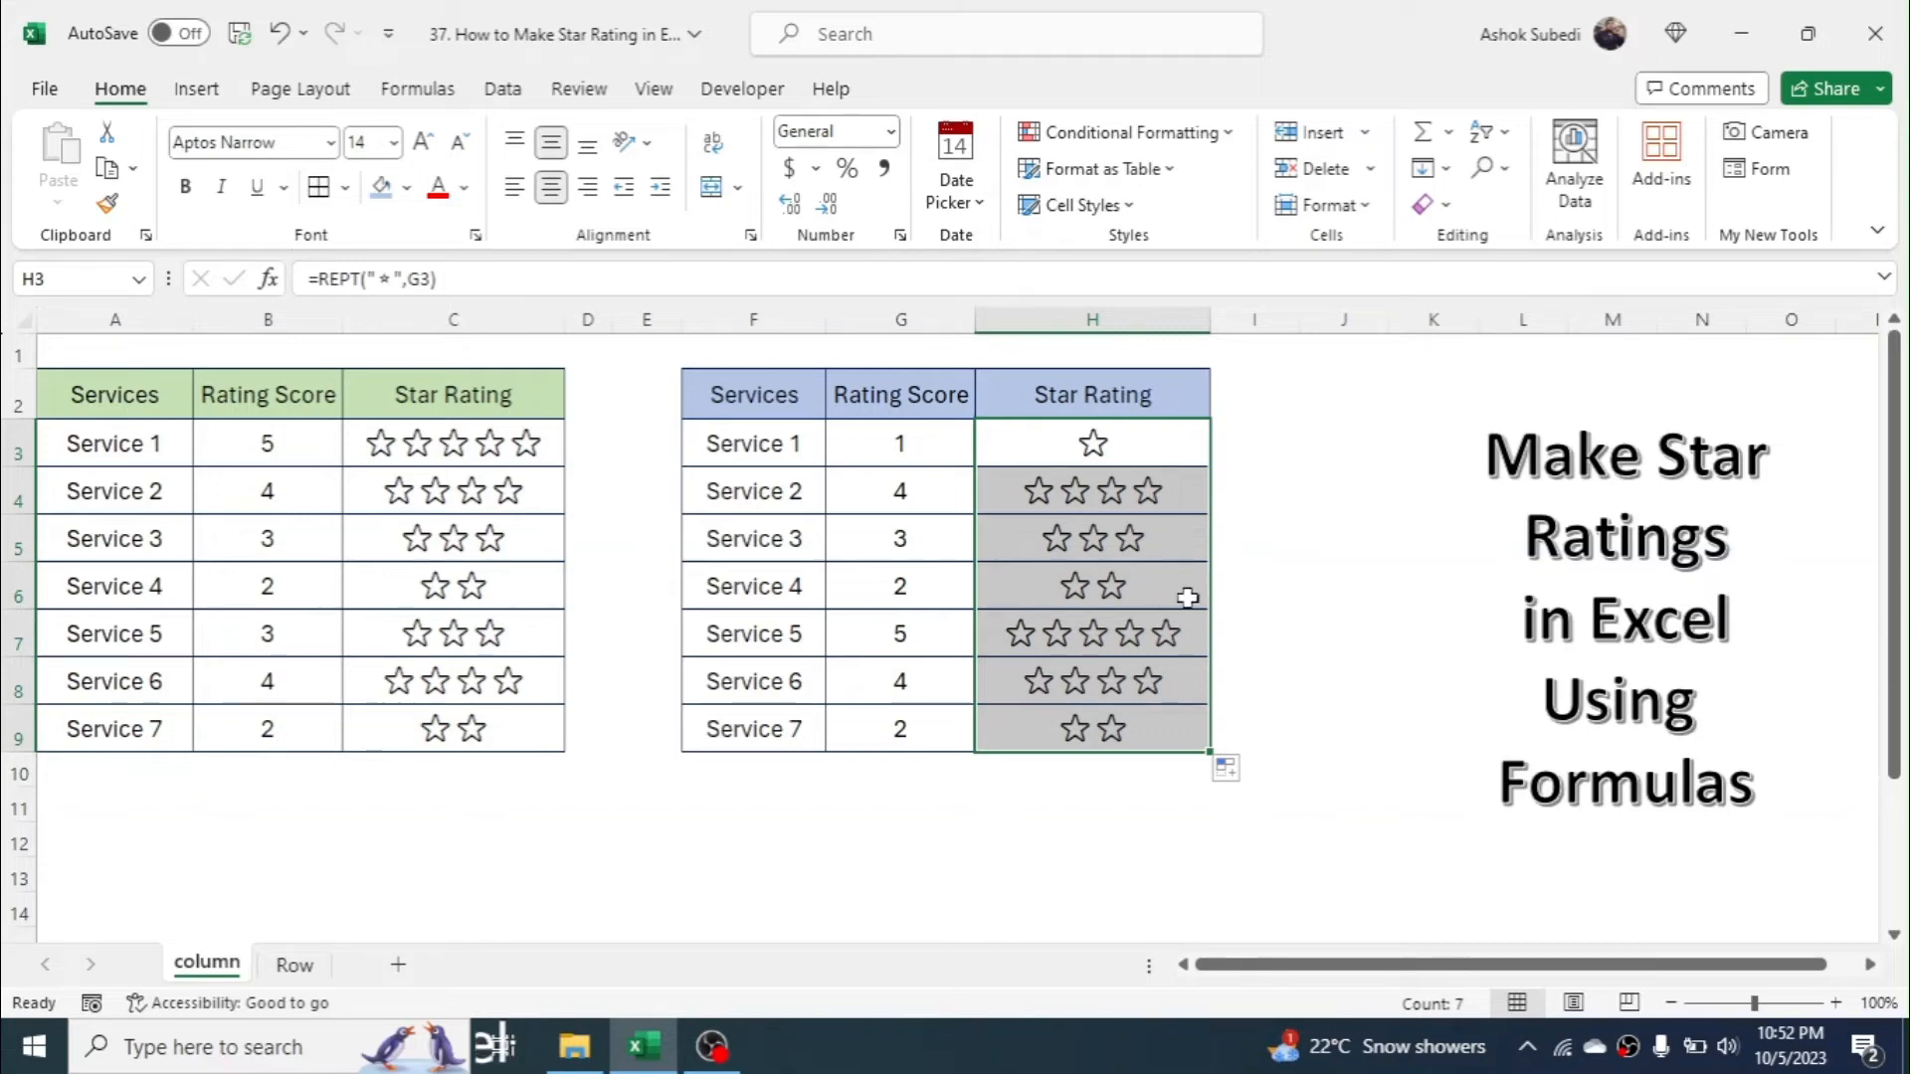
Set Service 5's score in G7 to 2 and Service 1's in G3 to 5
click(900, 633)
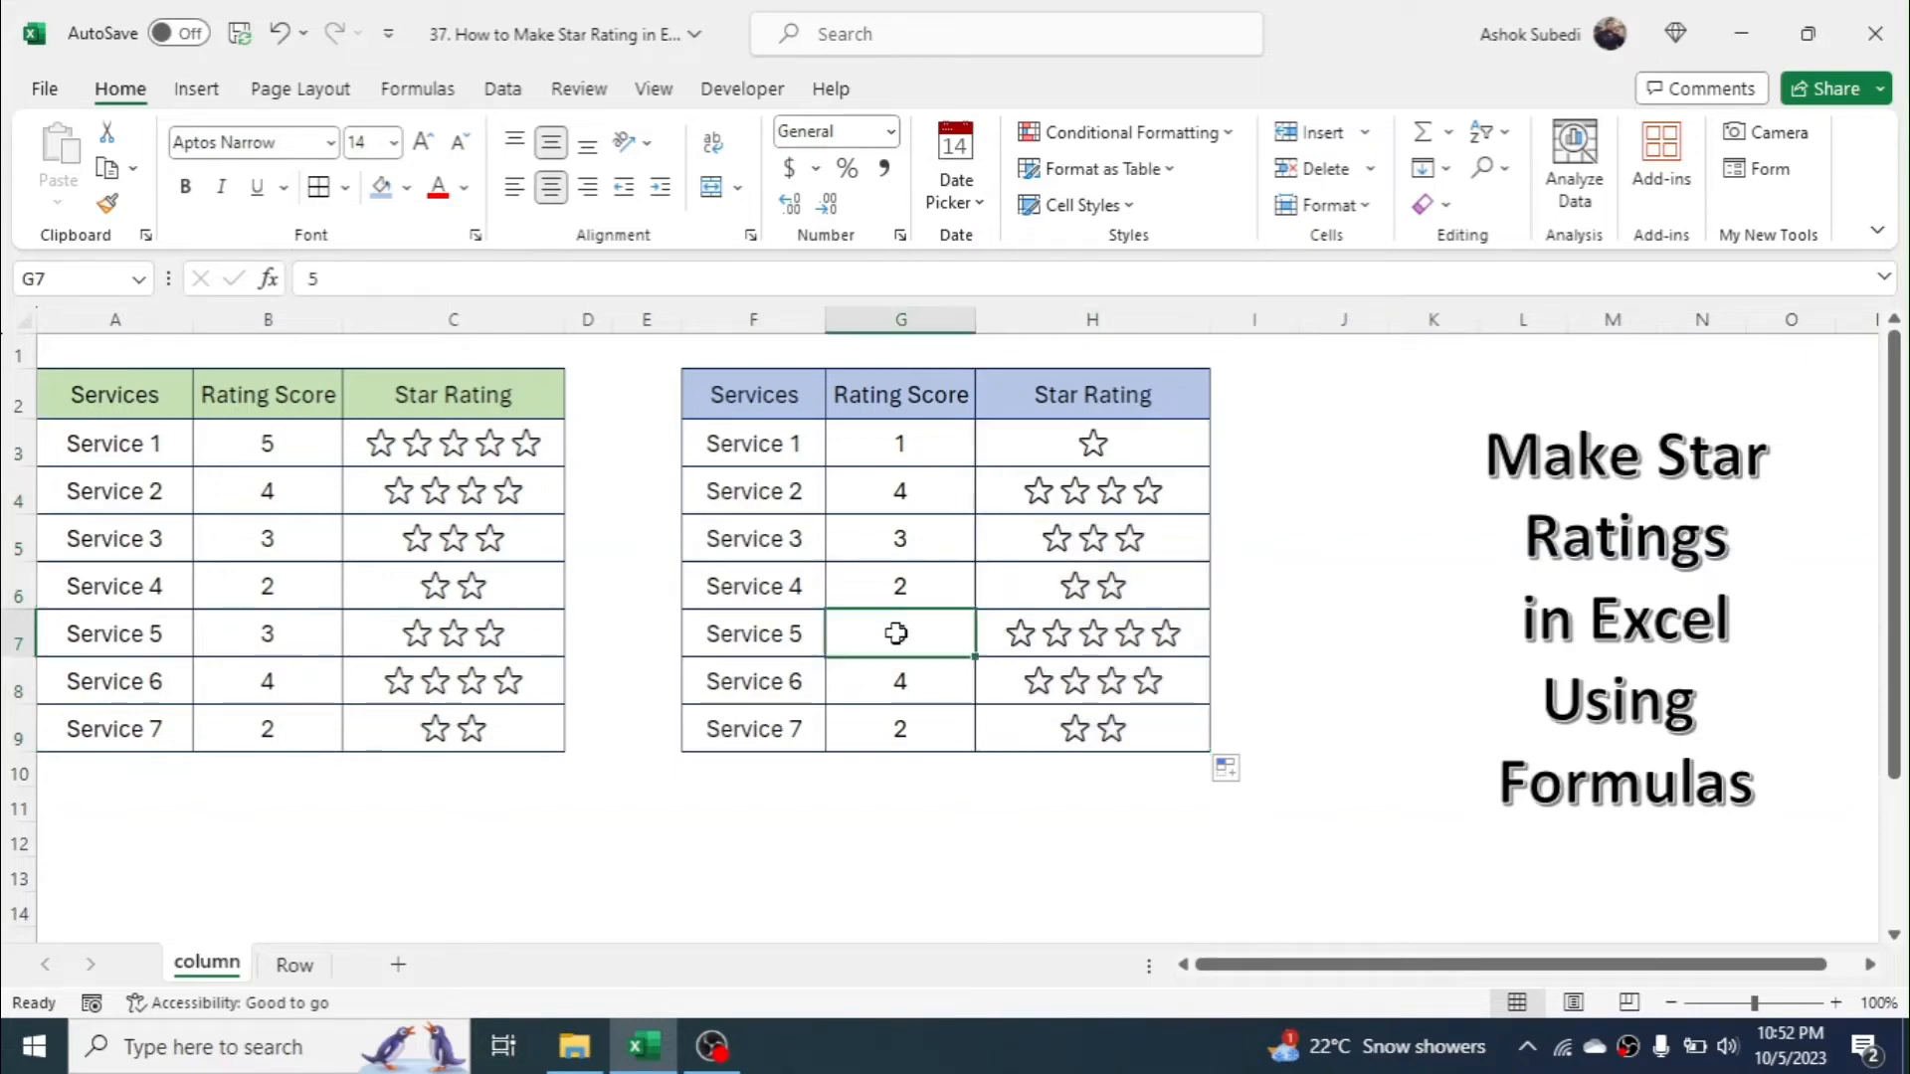
text(5)
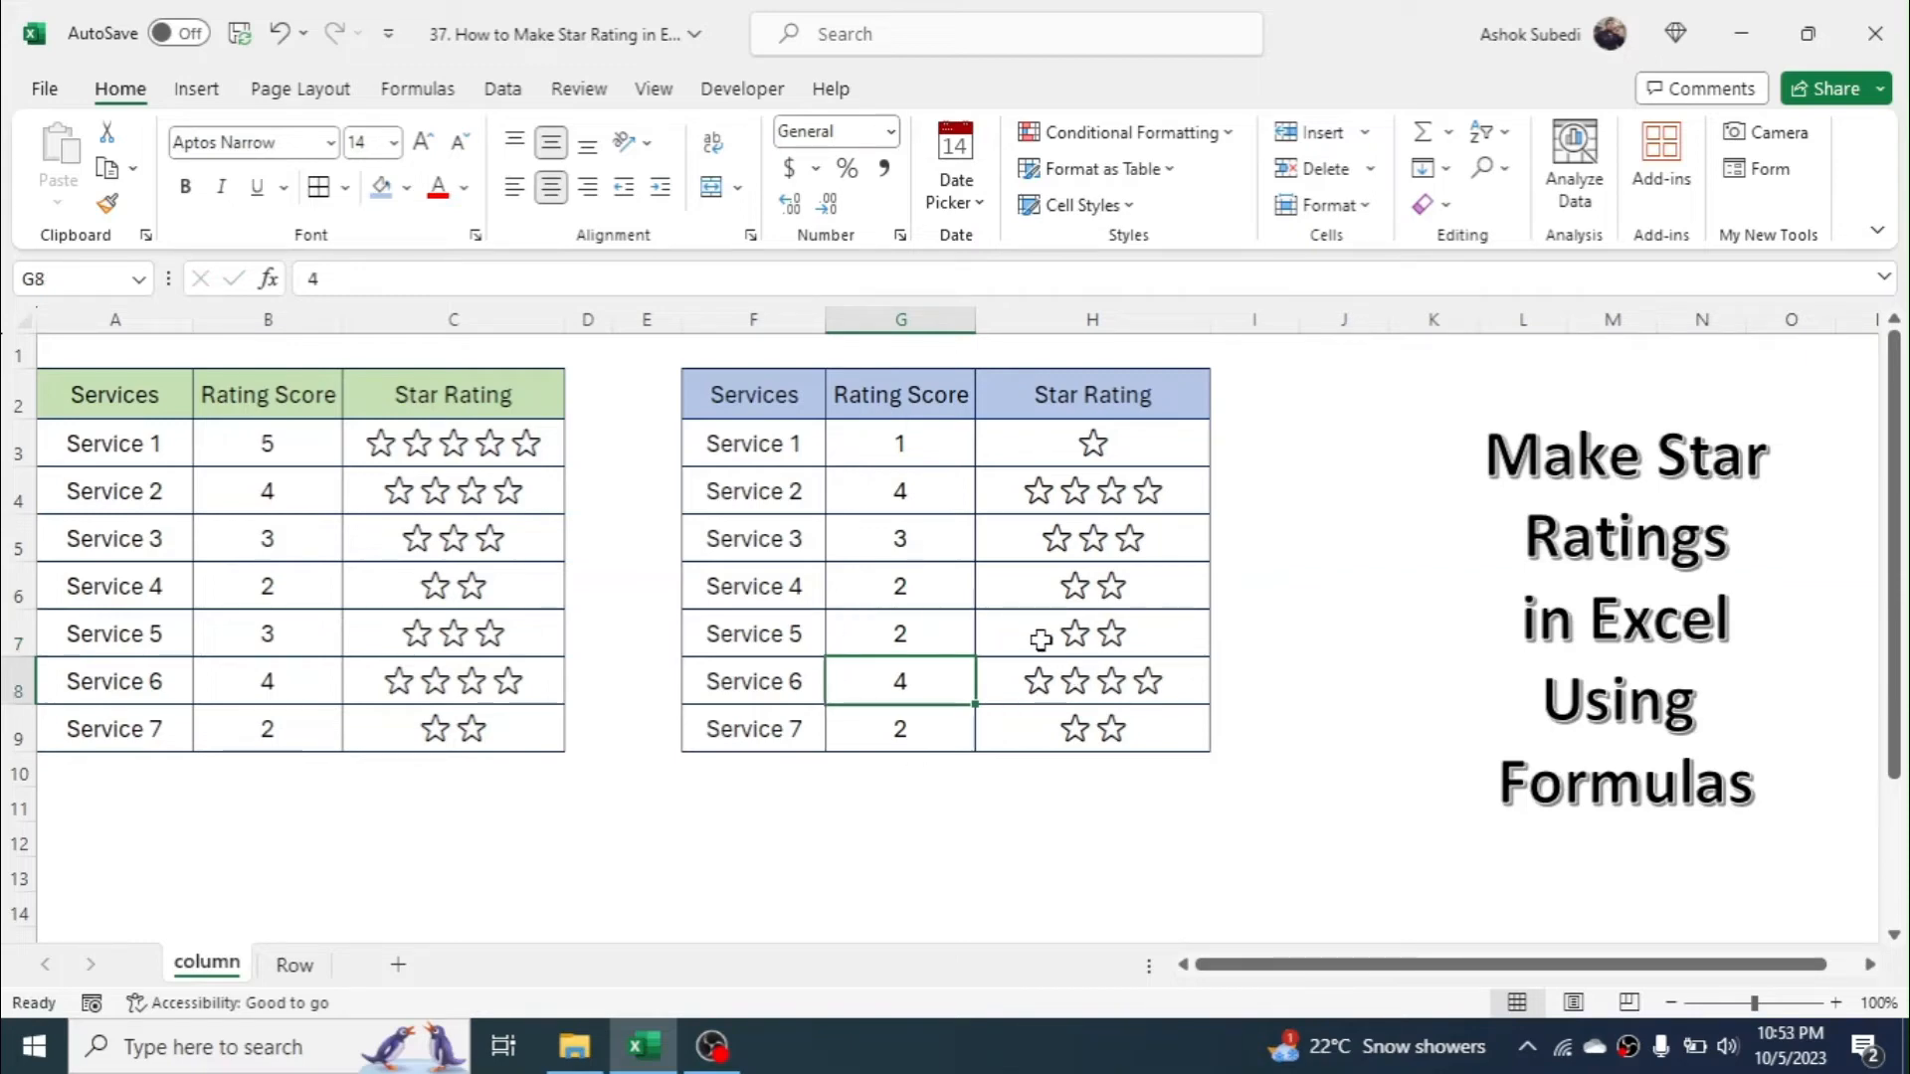
click(901, 441)
text(5)
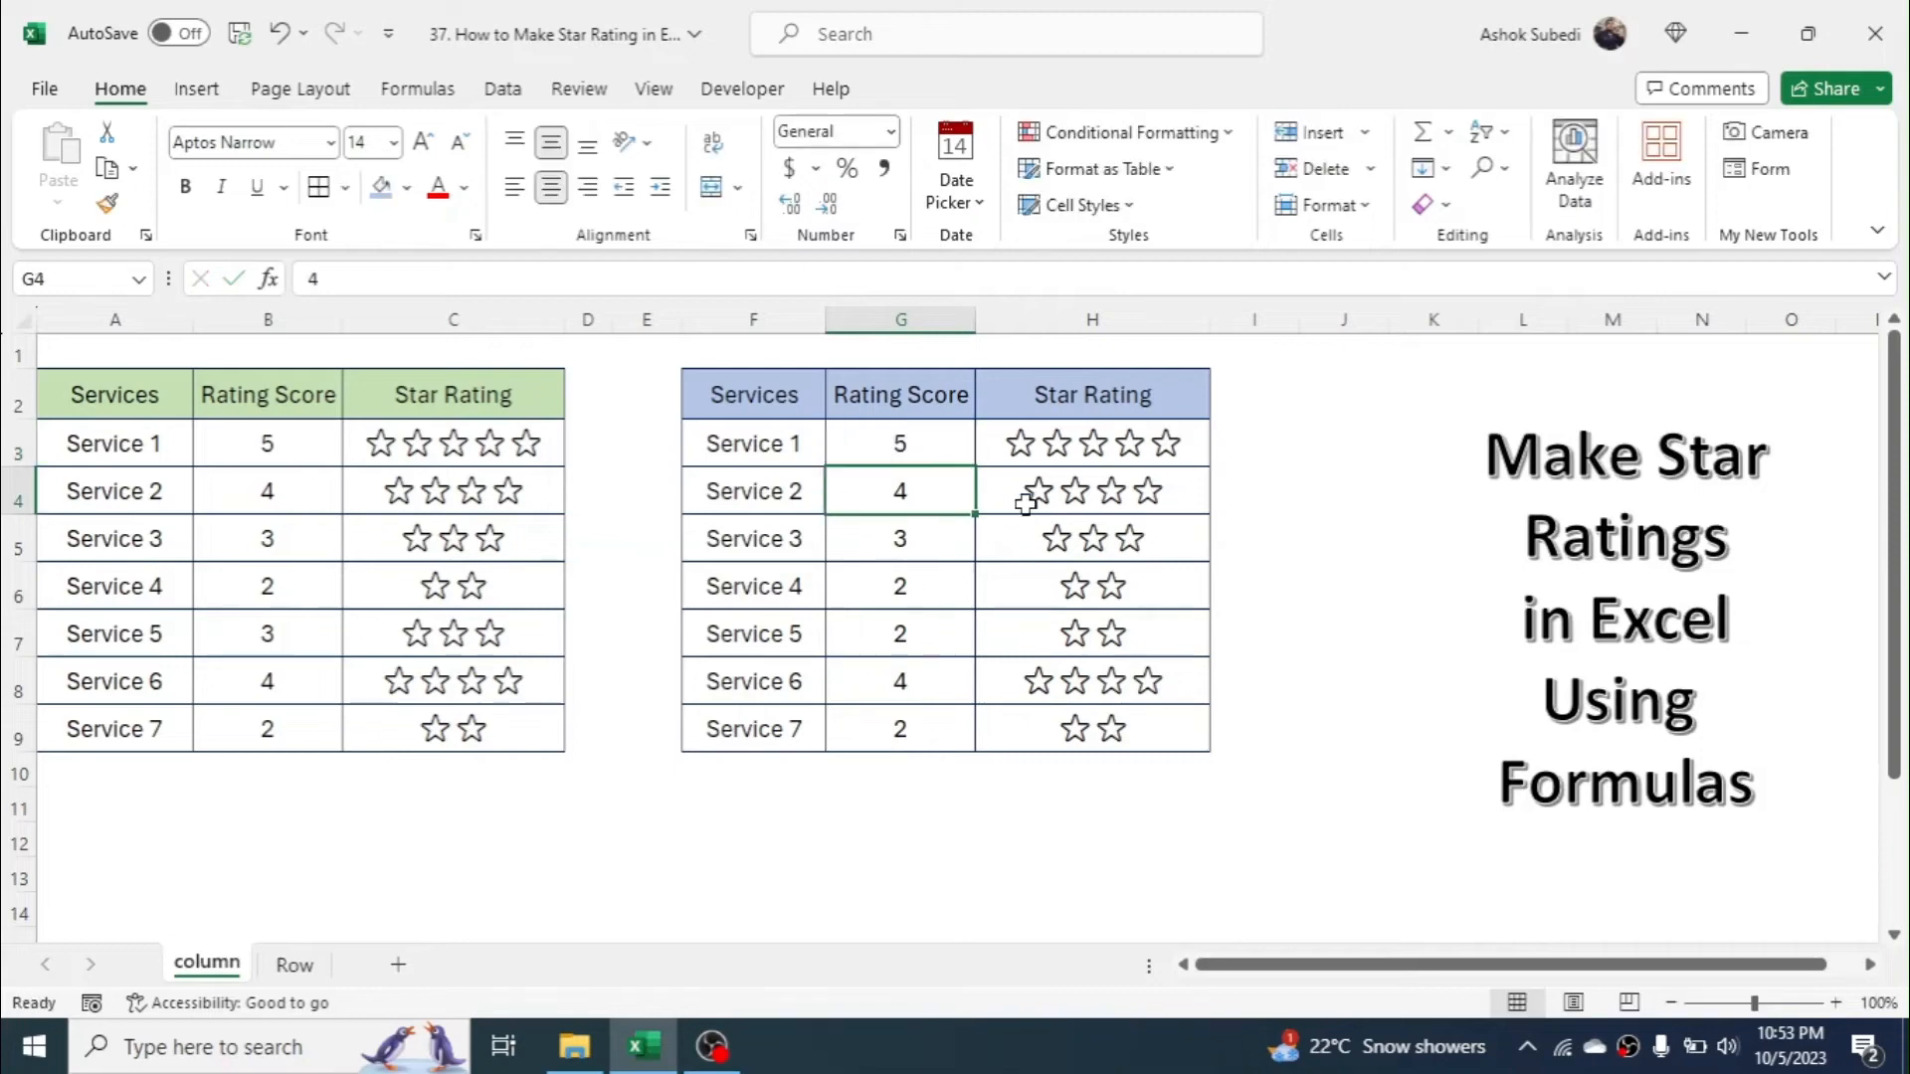
click(900, 729)
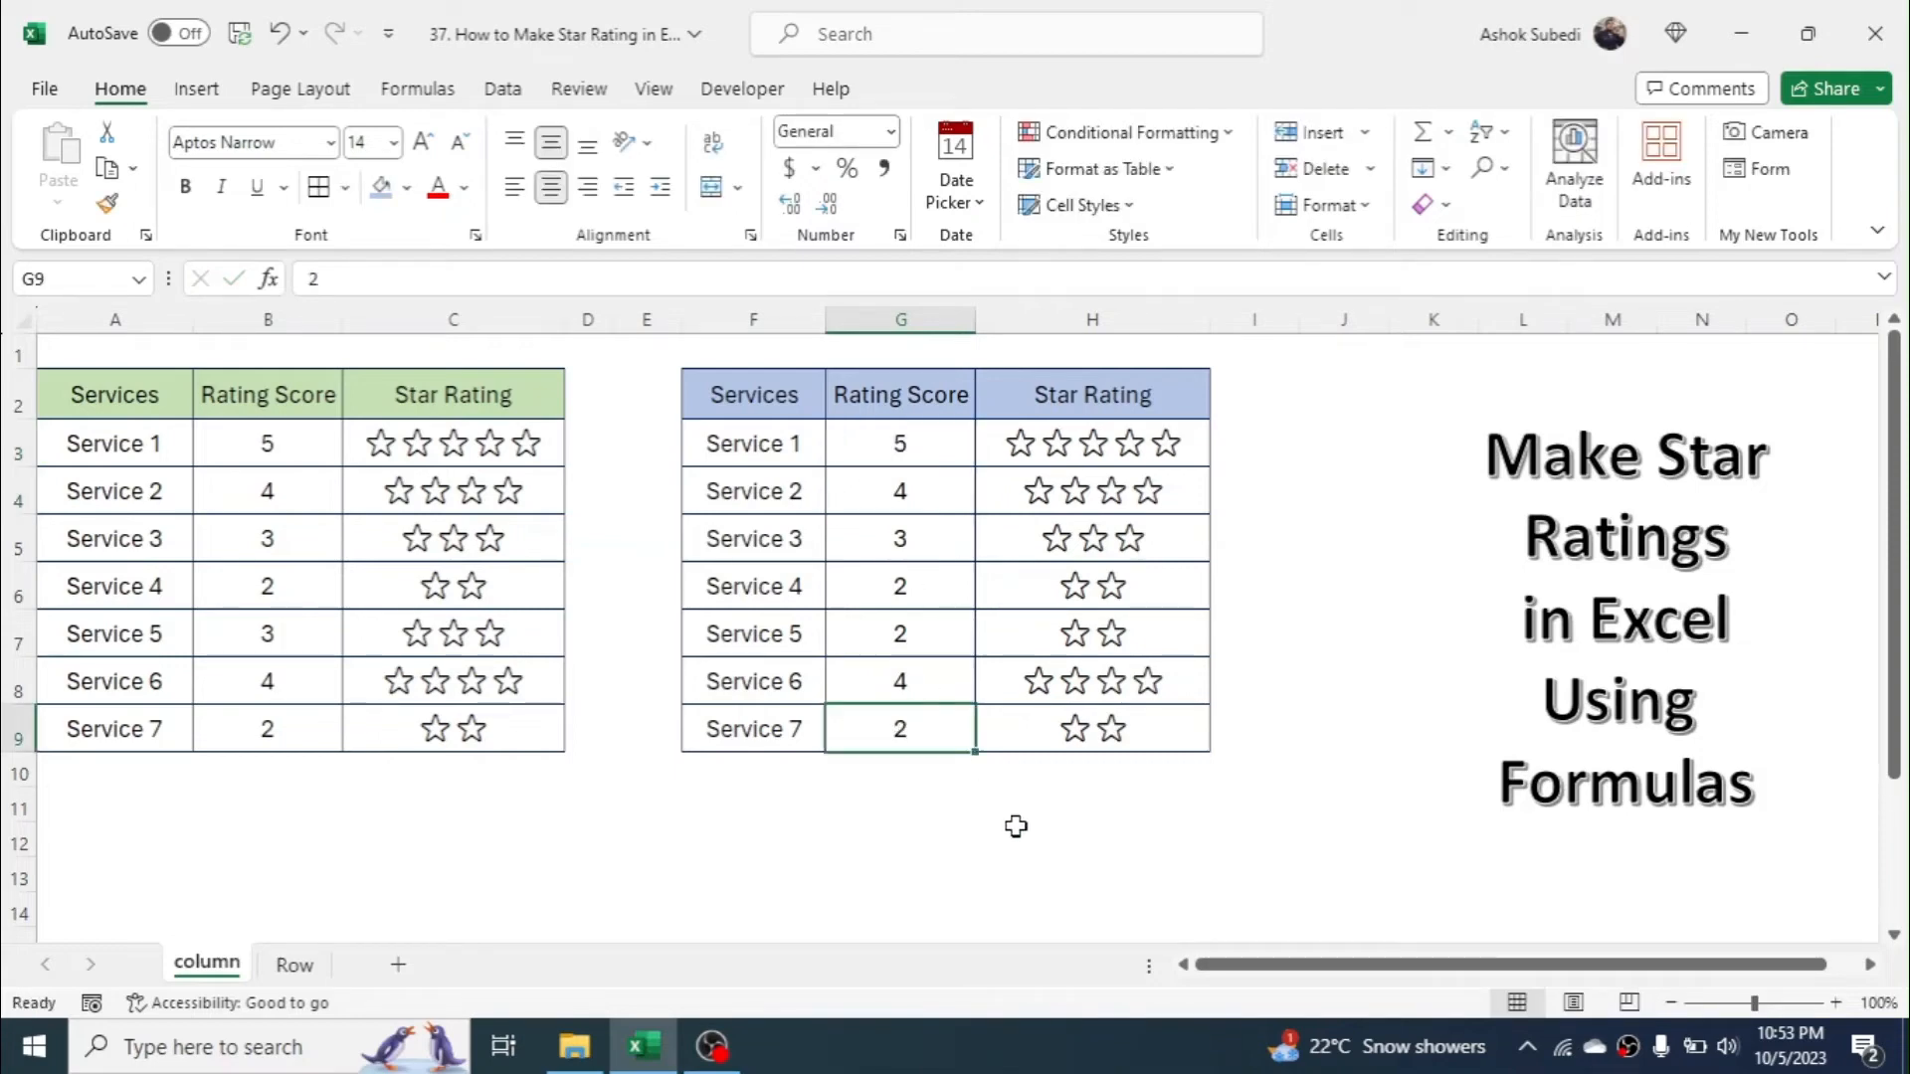